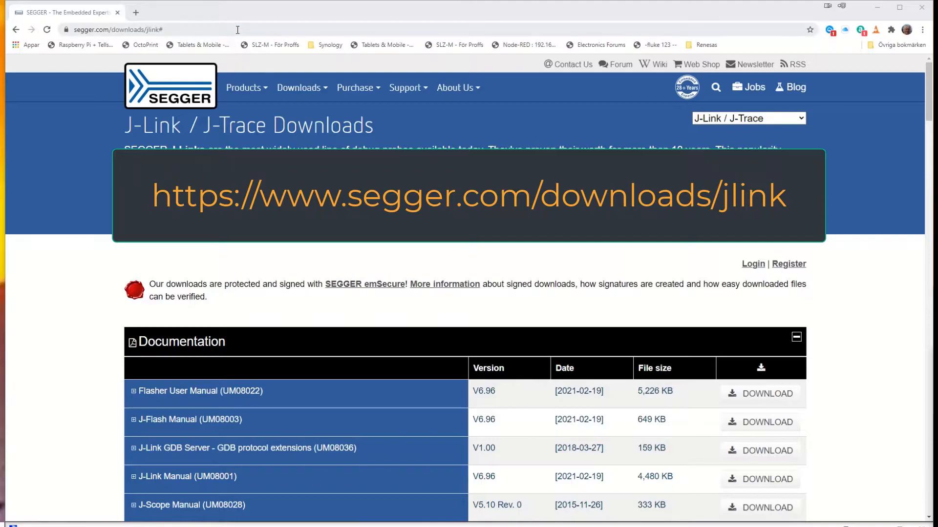
Step: Download the J-Link Software and Documentation Pack for Windows, accepting SEGGER's terms of use
{"action": "scroll", "scroll_direction": "down", "scroll_amount": 3}
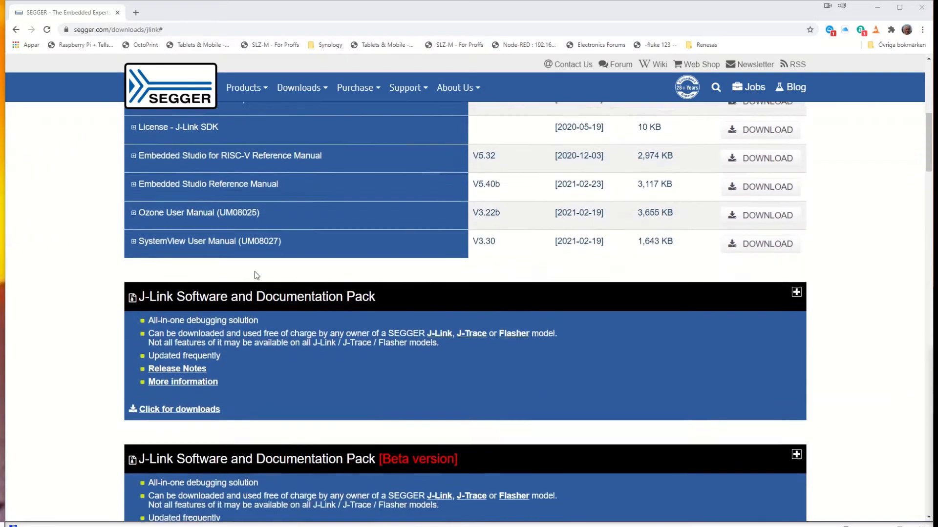
{"action": "scroll", "scroll_direction": "down", "scroll_amount": 3}
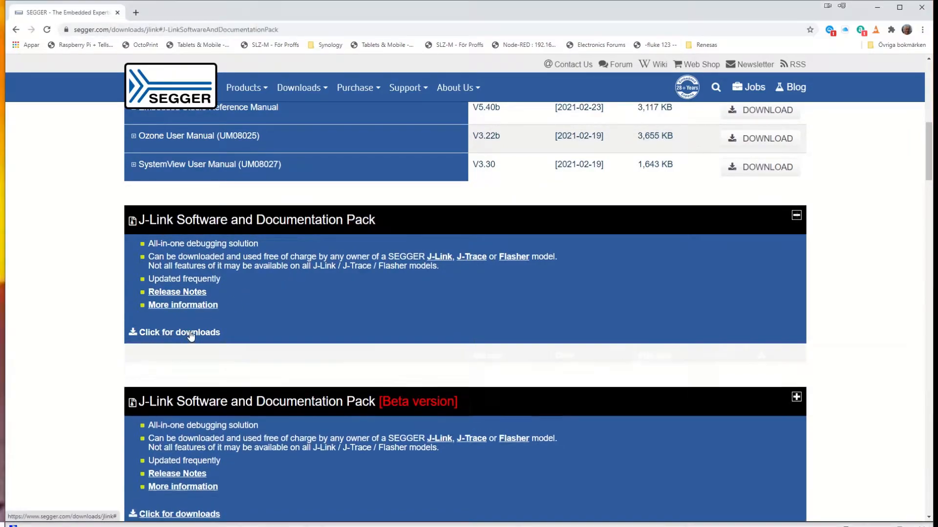
{"action": "left_click", "coordinate": [179, 332]}
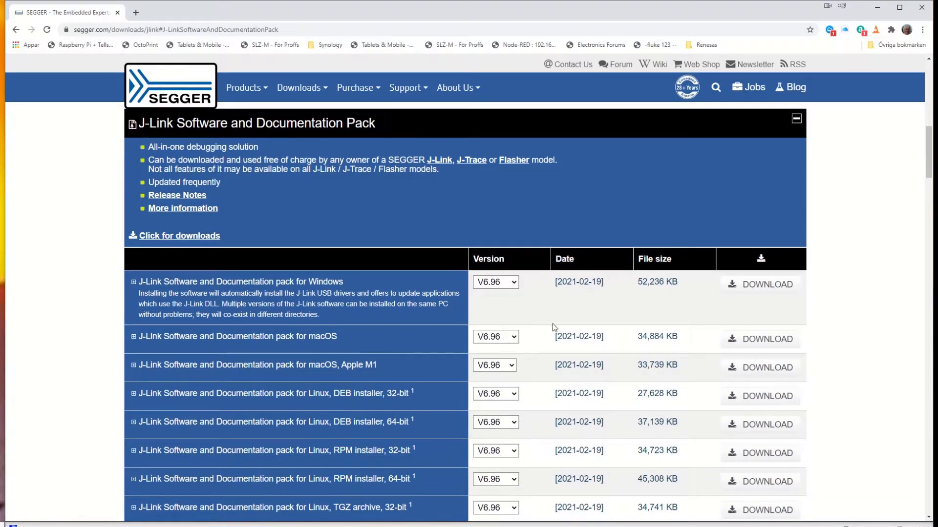
{"action": "mouse_move", "coordinate": [776, 286]}
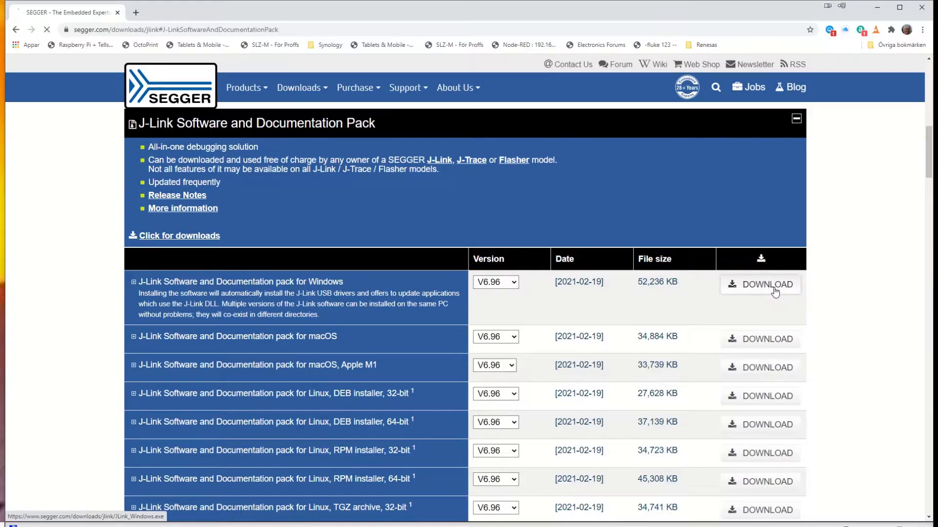
{"action": "left_click", "coordinate": [766, 284]}
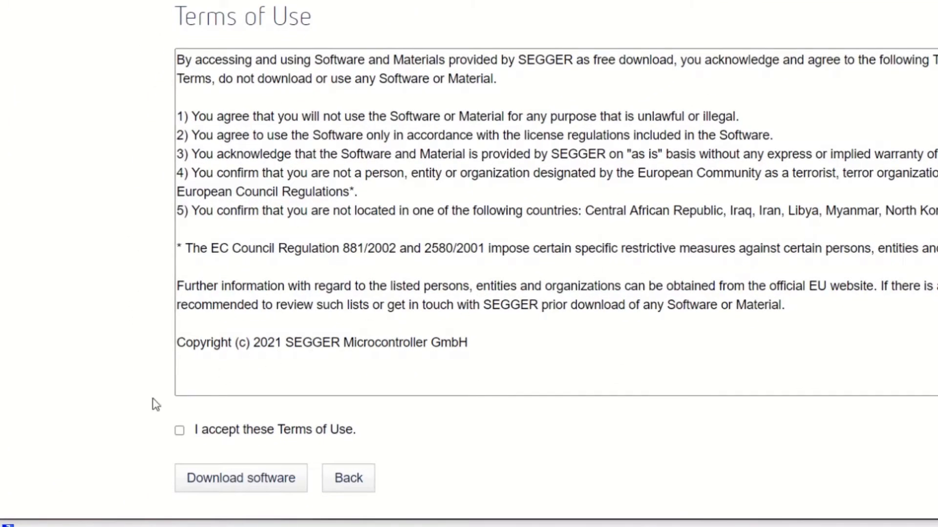
{"action": "left_click", "coordinate": [180, 430]}
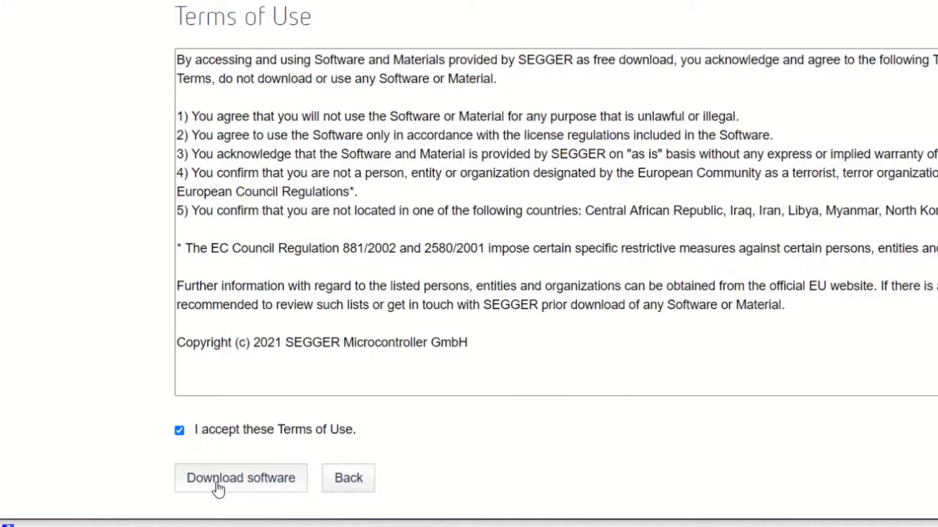
{"action": "left_click", "coordinate": [240, 477]}
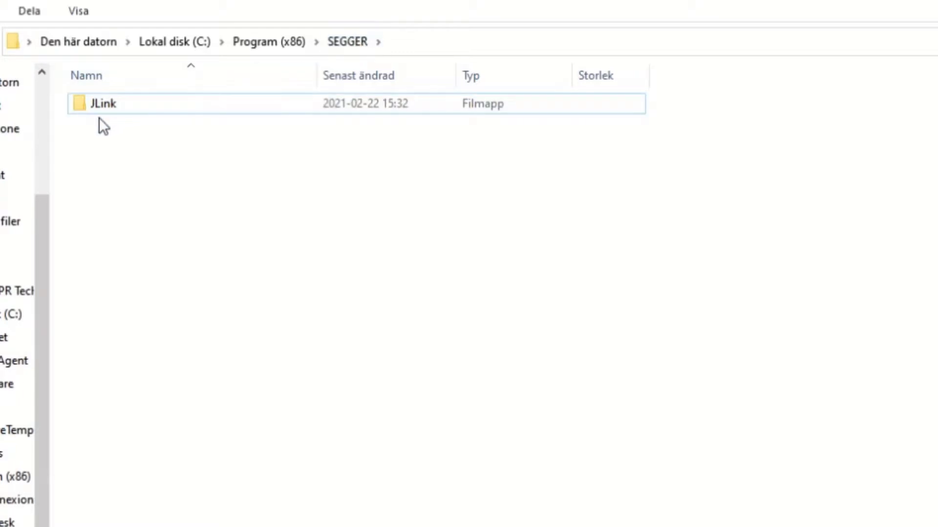
Step: Navigate into JLink > Samples > RTT under SEGGER, where SEGGER_RTT_V696.zip sits
{"action": "left_click", "coordinate": [102, 104]}
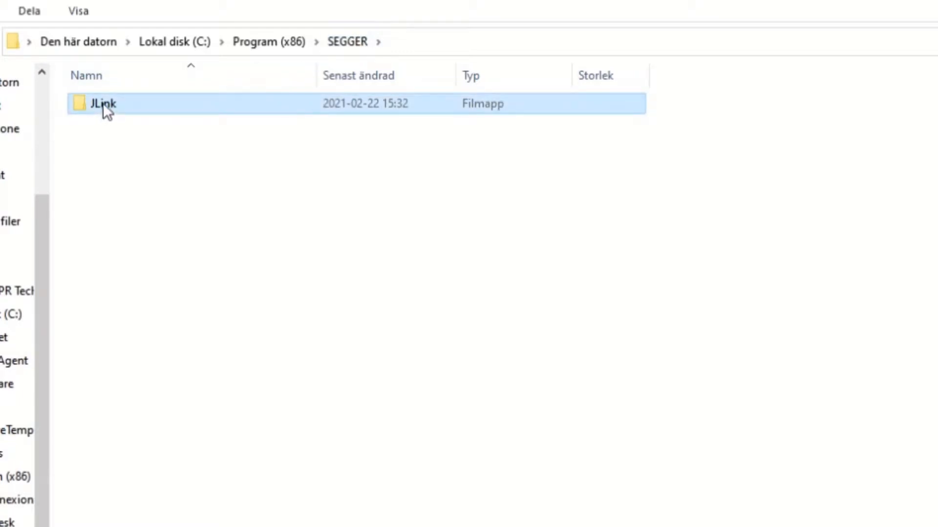
{"action": "double_click", "coordinate": [102, 103]}
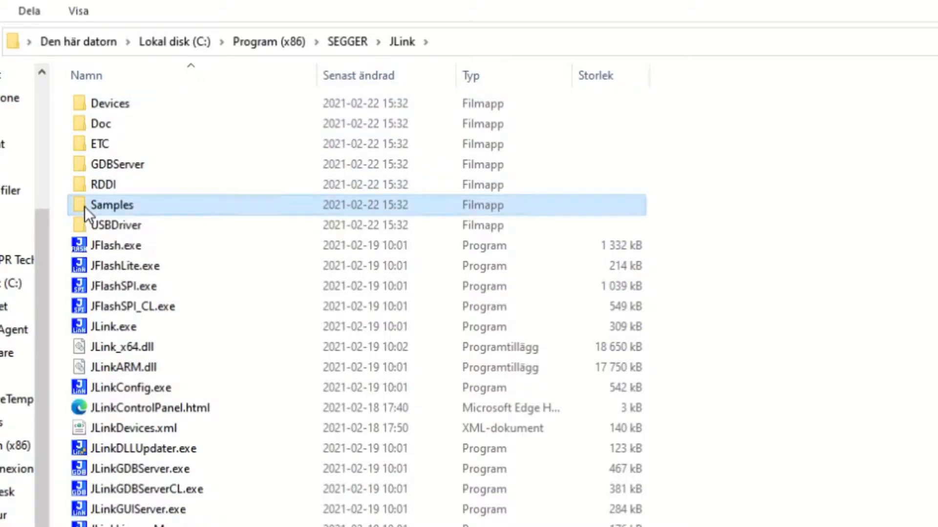
{"action": "double_click", "coordinate": [112, 205]}
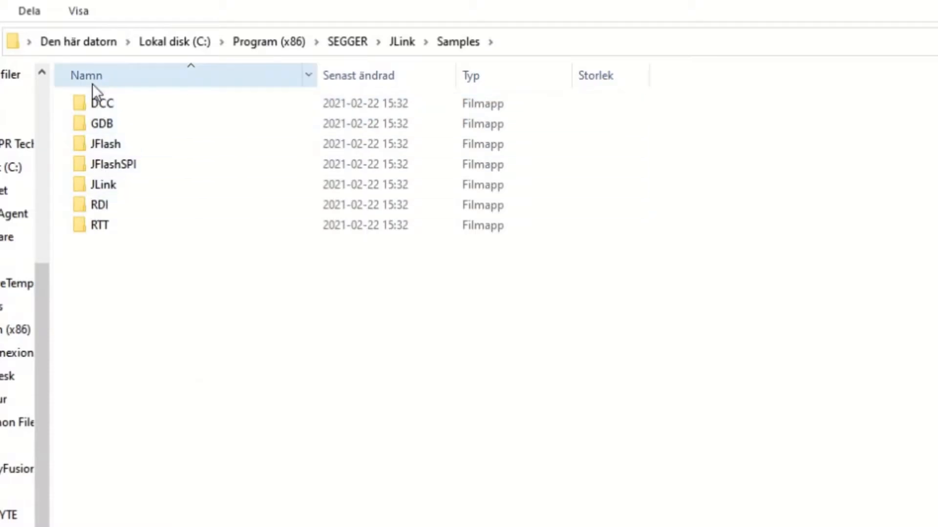
{"action": "left_click", "coordinate": [99, 225]}
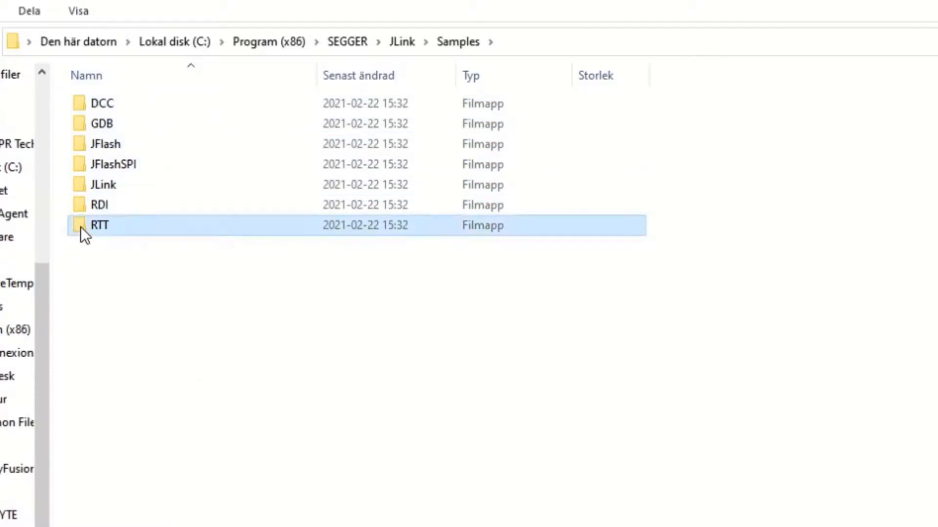
{"action": "double_click", "coordinate": [100, 224]}
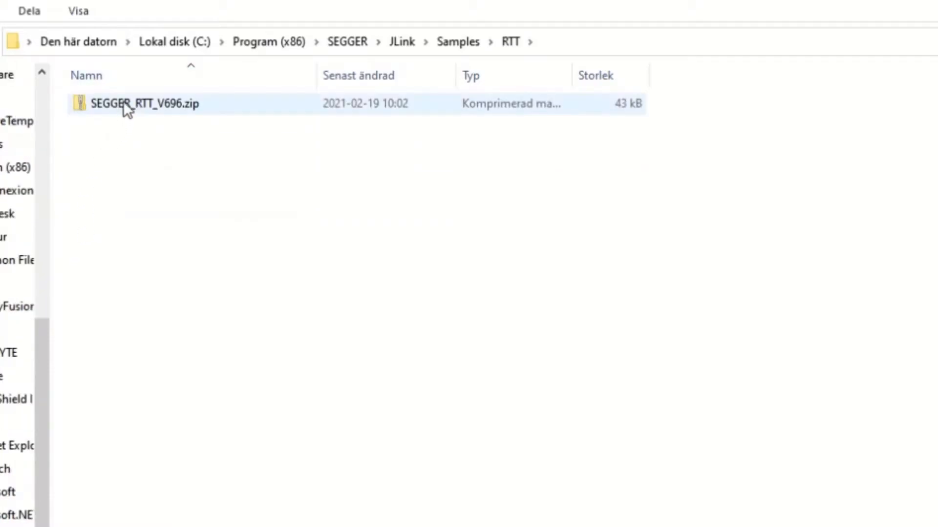
{"action": "mouse_move", "coordinate": [127, 116]}
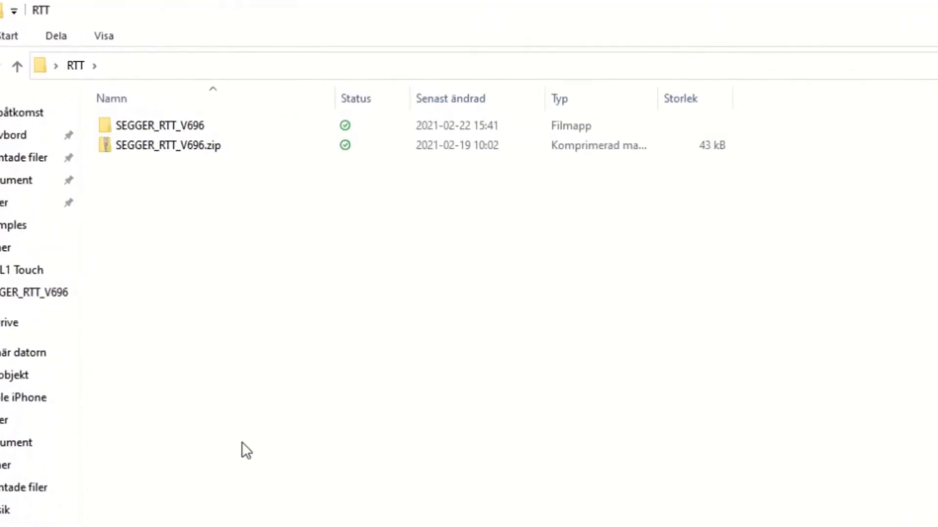
Step: Enter the extracted SEGGER_RTT_V696\RTT folder and select SEGGER_RTT.c among its sources
{"action": "left_click", "coordinate": [167, 145]}
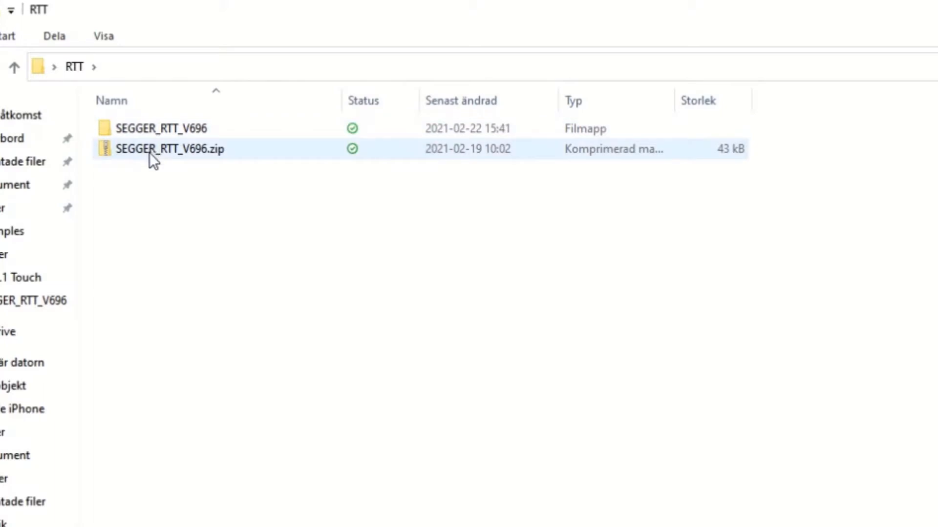
{"action": "mouse_move", "coordinate": [160, 128]}
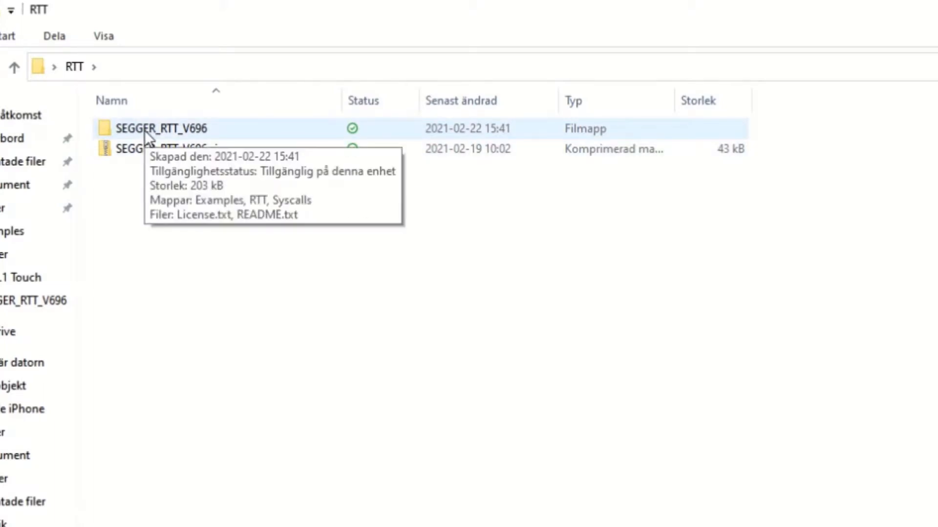
{"action": "double_click", "coordinate": [161, 128]}
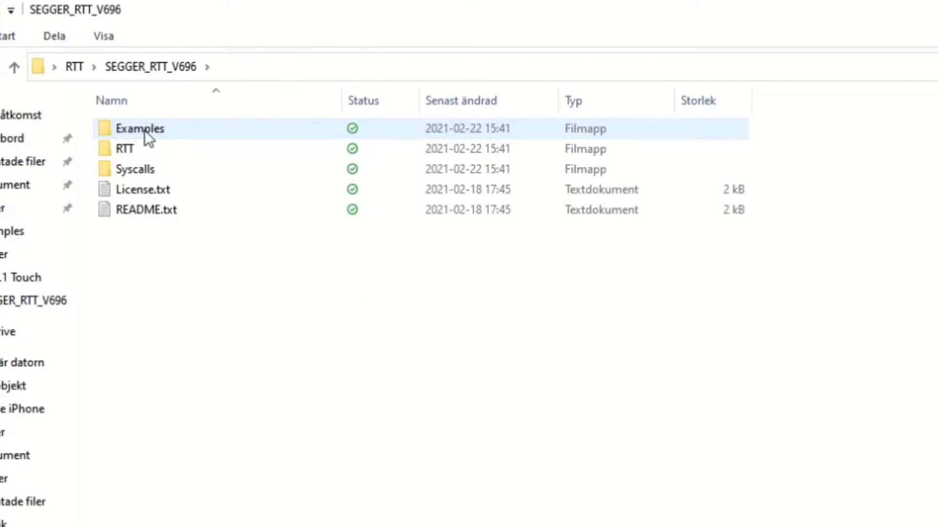
{"action": "mouse_move", "coordinate": [126, 135]}
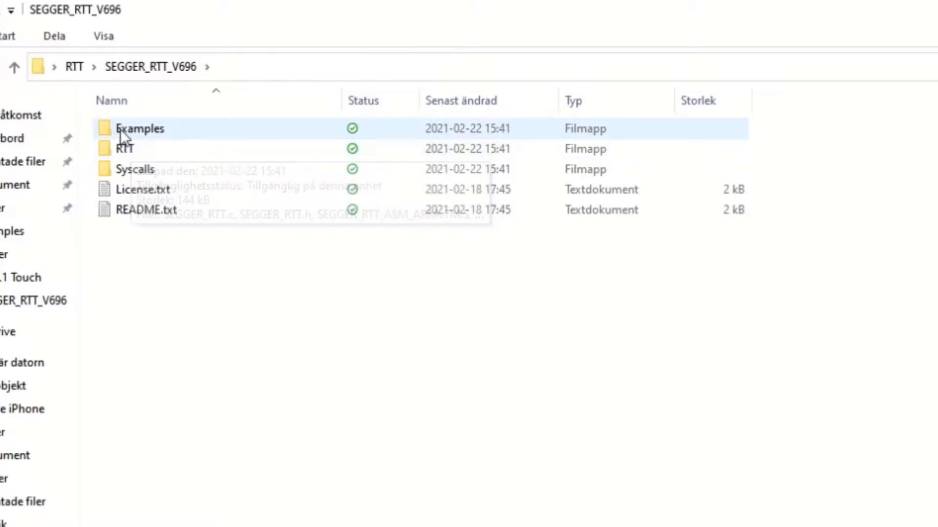
{"action": "mouse_move", "coordinate": [124, 154]}
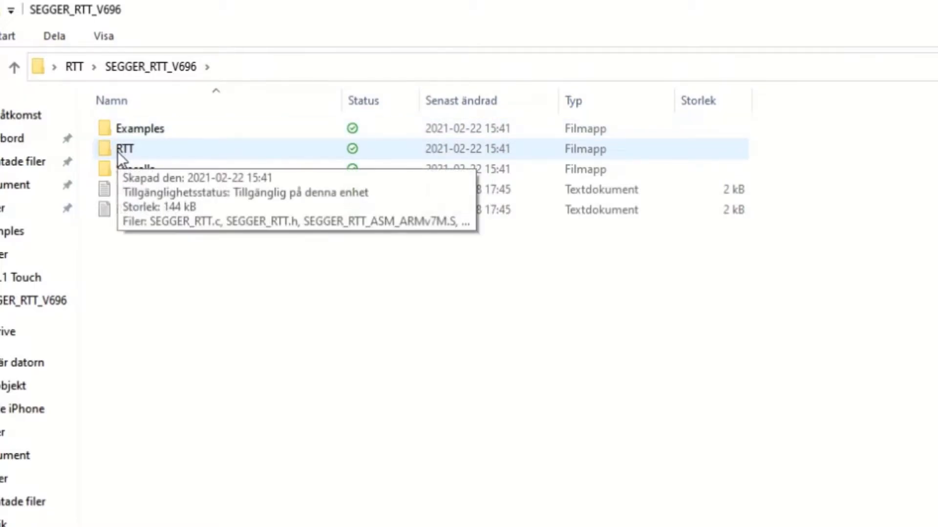
{"action": "double_click", "coordinate": [124, 148]}
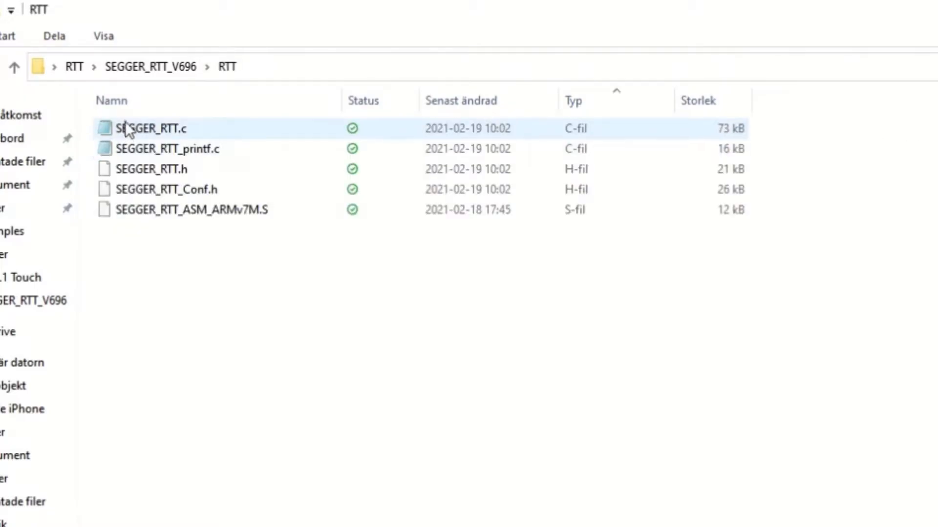
{"action": "left_click", "coordinate": [166, 190]}
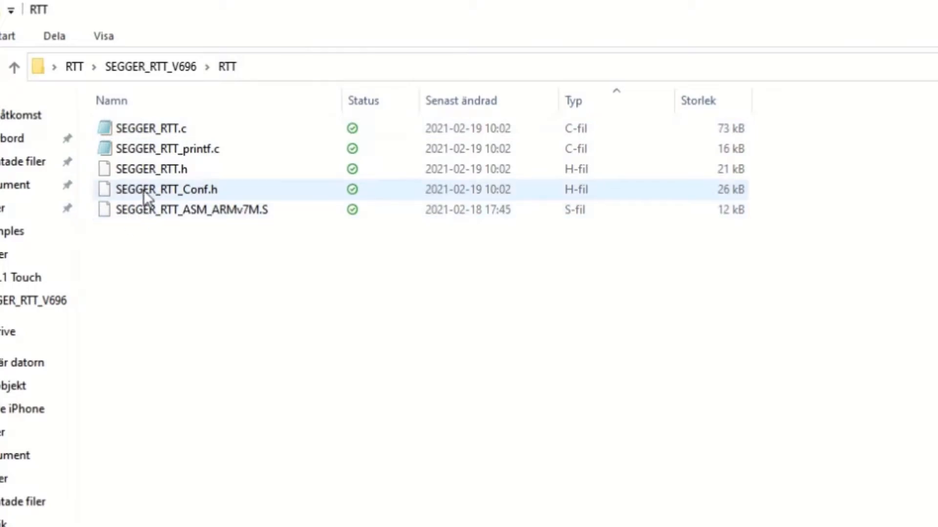
{"action": "left_click", "coordinate": [150, 128]}
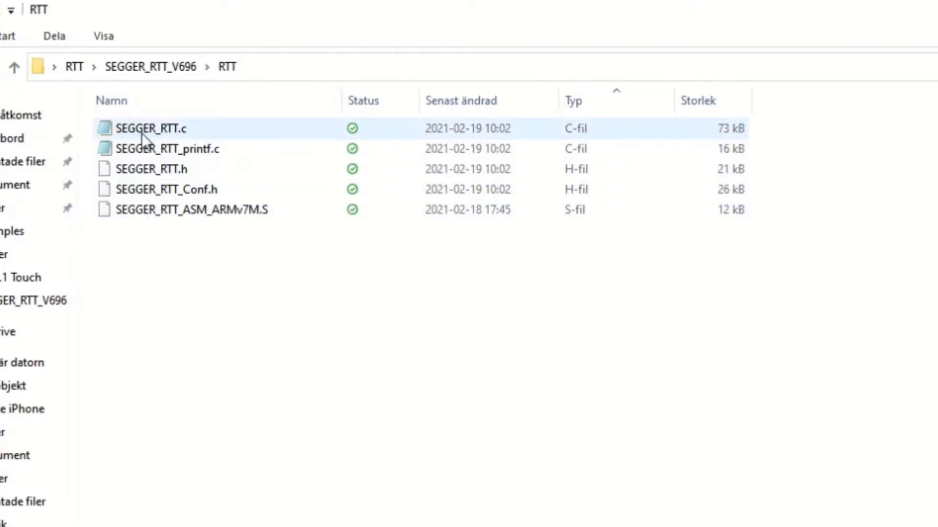
{"action": "mouse_move", "coordinate": [152, 129]}
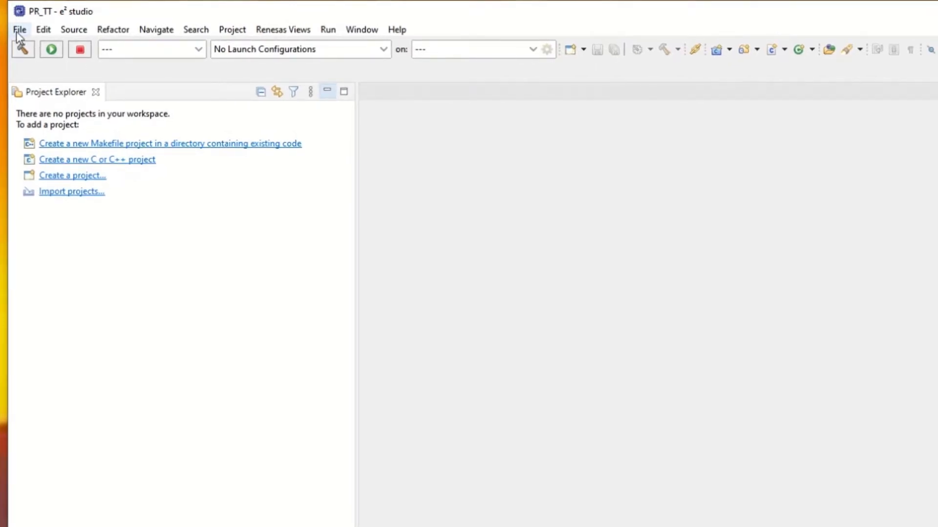
Step: Start a new Renesas RA C/C++ project and name it Segger
{"action": "left_click", "coordinate": [19, 29]}
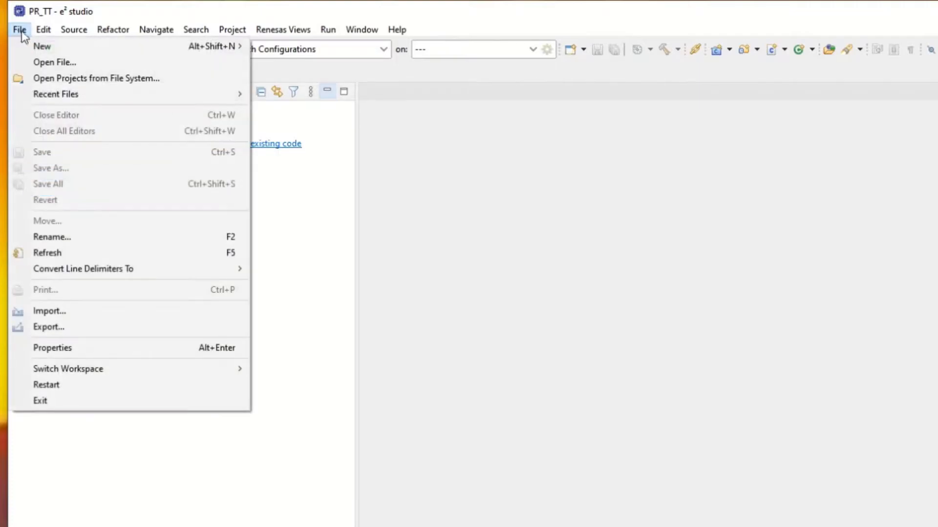
{"action": "mouse_move", "coordinate": [42, 46]}
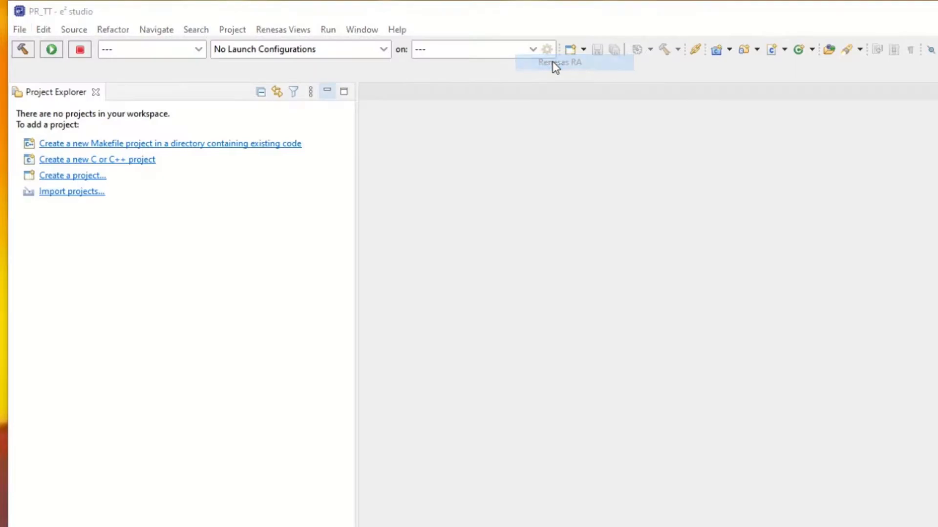
{"action": "left_click", "coordinate": [559, 63]}
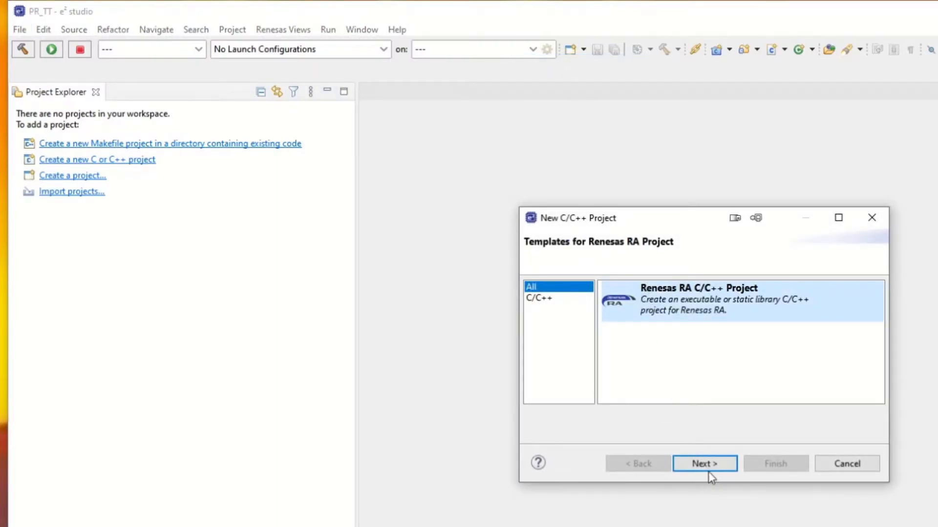
{"action": "left_click", "coordinate": [704, 463]}
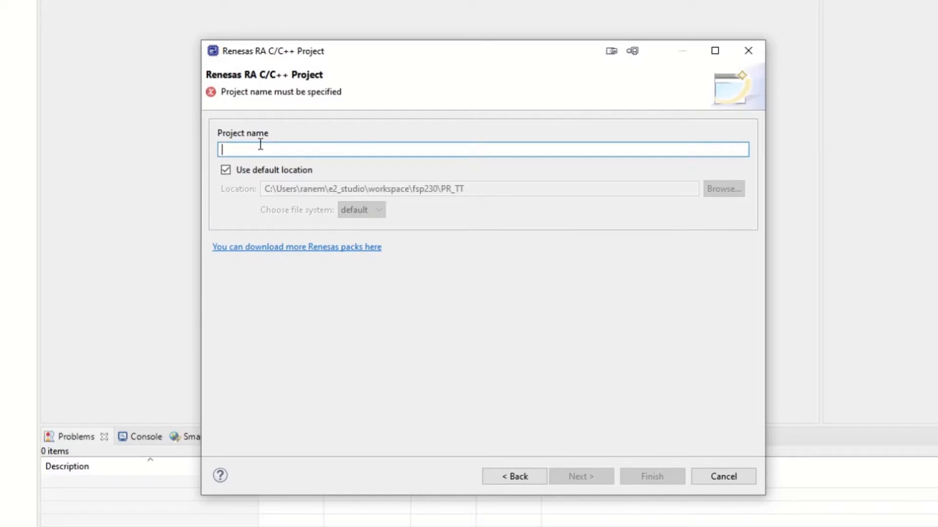
{"action": "type", "text": "Segger"}
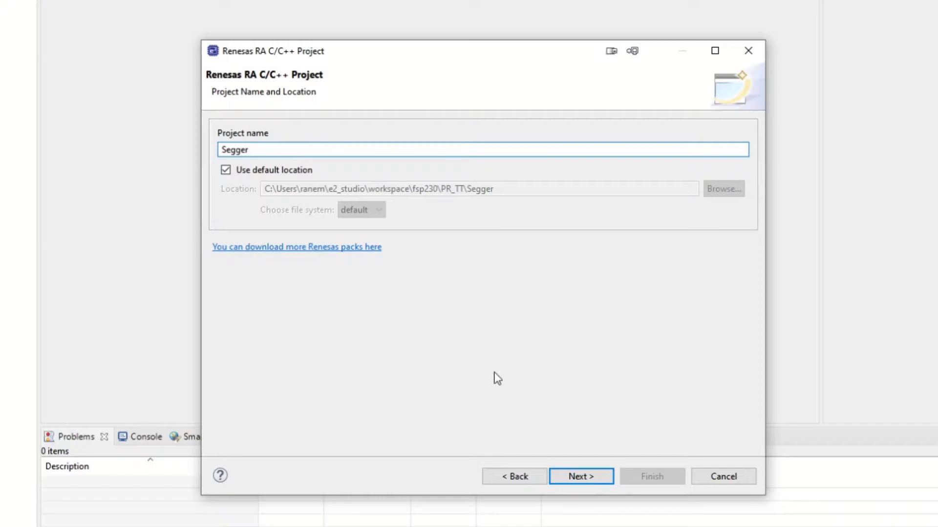
Step: Target the EK-RA4M3 board, keep a flat non-TrustZone project, choose Bare Metal - Minimal and finish
{"action": "left_click", "coordinate": [580, 476]}
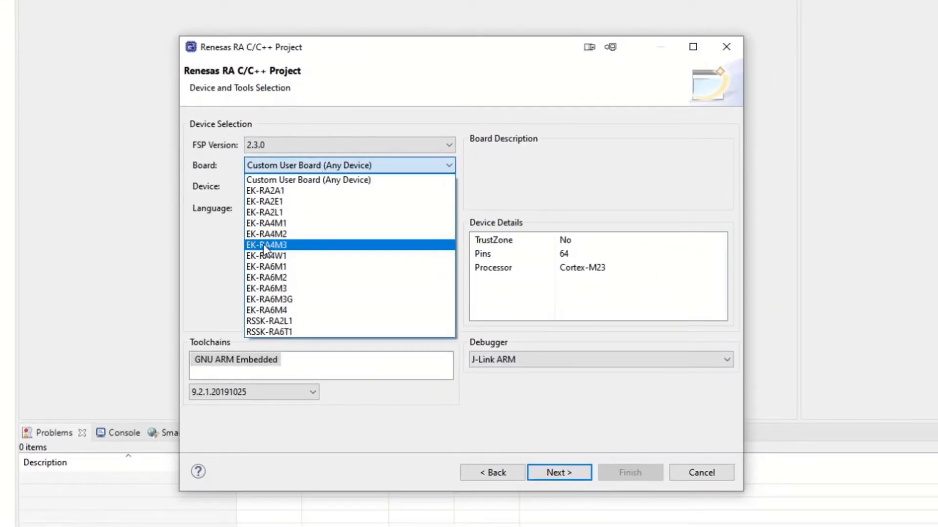
{"action": "left_click", "coordinate": [267, 245]}
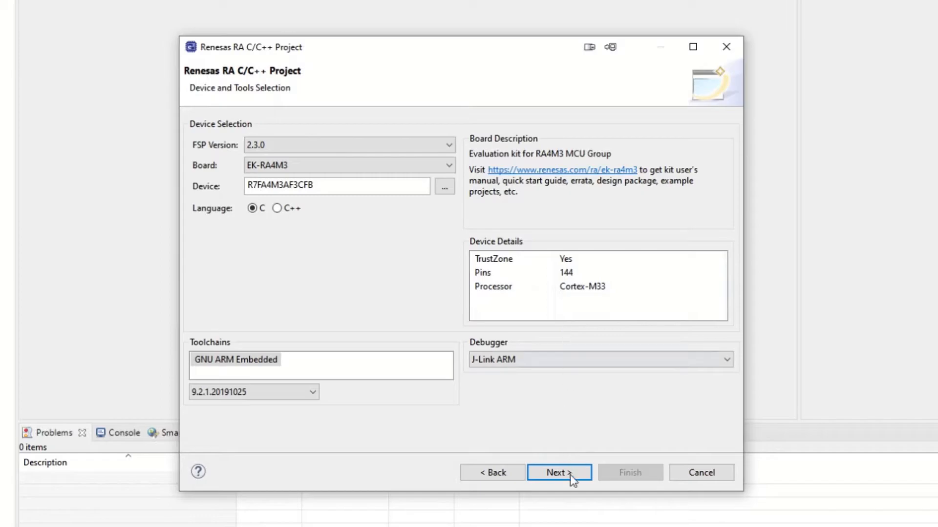
{"action": "left_click", "coordinate": [557, 472]}
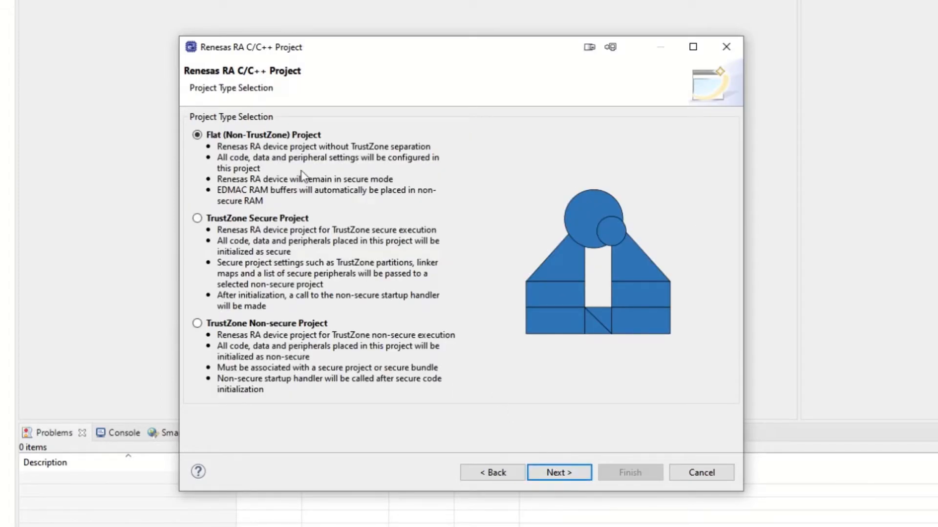
{"action": "mouse_move", "coordinate": [298, 167]}
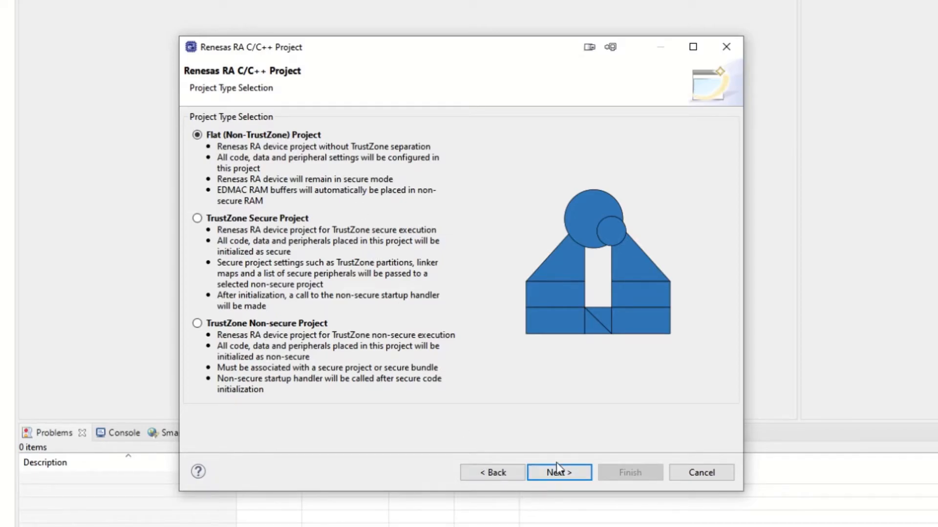
{"action": "left_click", "coordinate": [558, 472]}
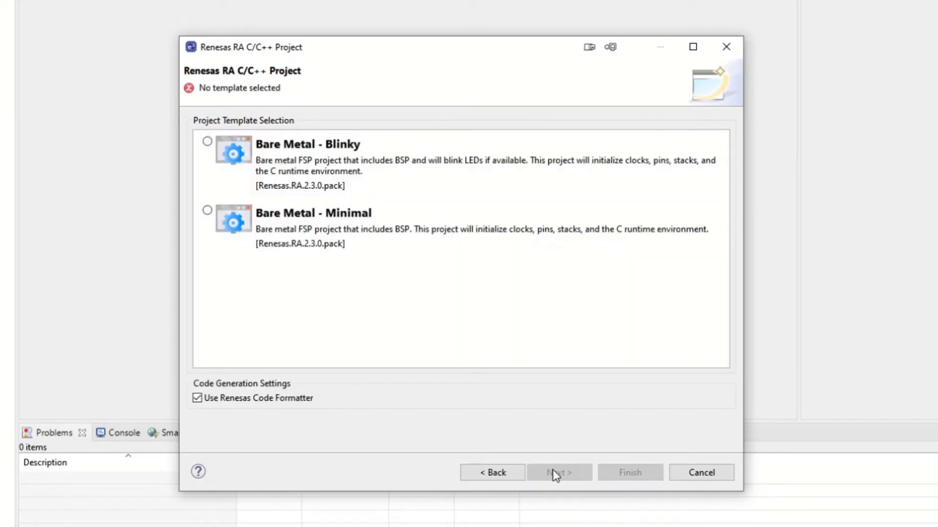
{"action": "left_click", "coordinate": [207, 210]}
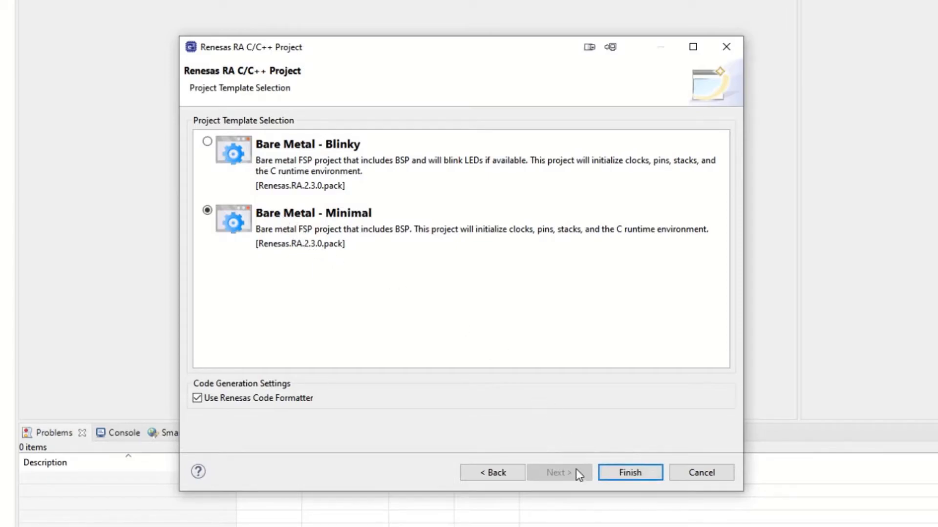
{"action": "left_click", "coordinate": [629, 472]}
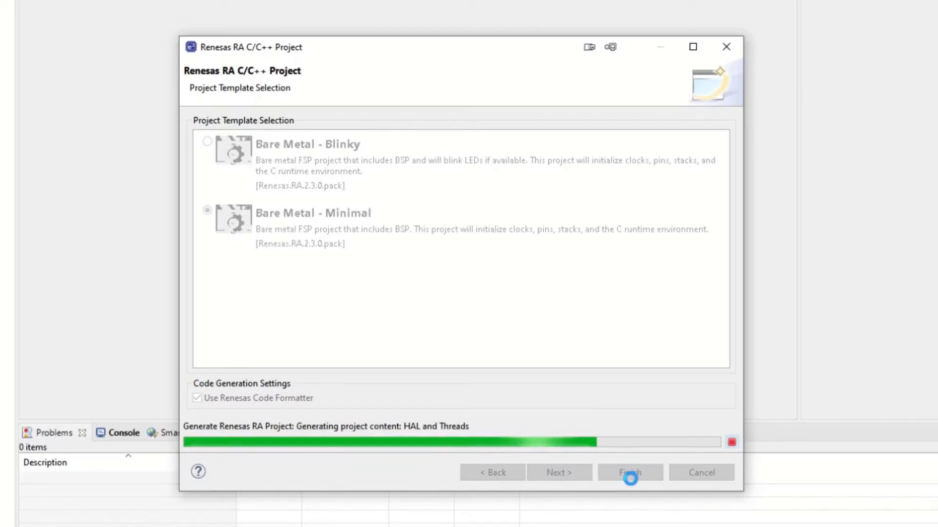
Step: Switch to the FSP Configuration perspective and expand the project's src folder showing hal_entry.c
{"action": "left_click", "coordinate": [629, 473]}
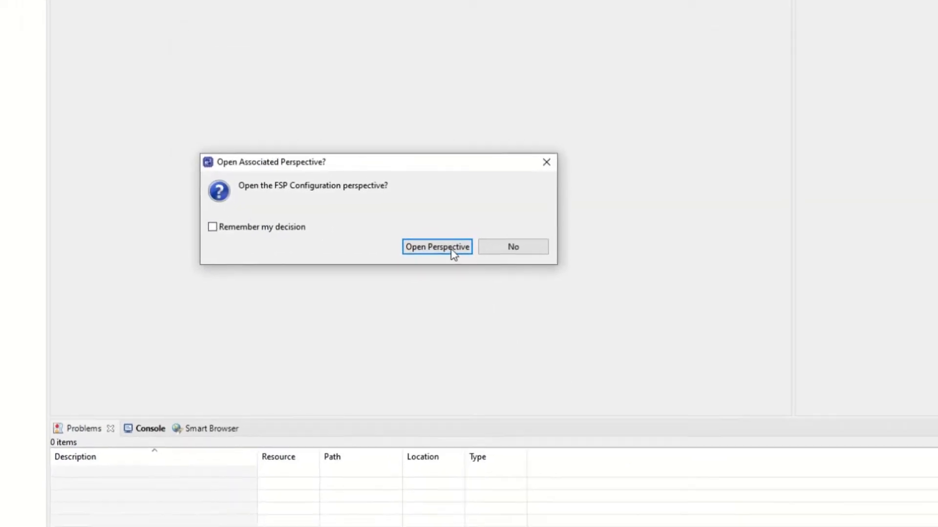
{"action": "left_click", "coordinate": [437, 246]}
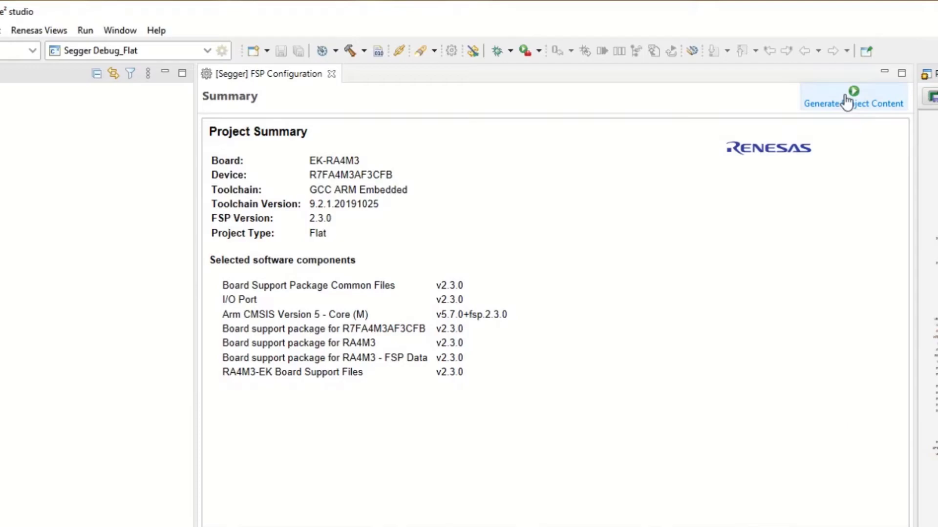
{"action": "mouse_move", "coordinate": [752, 226]}
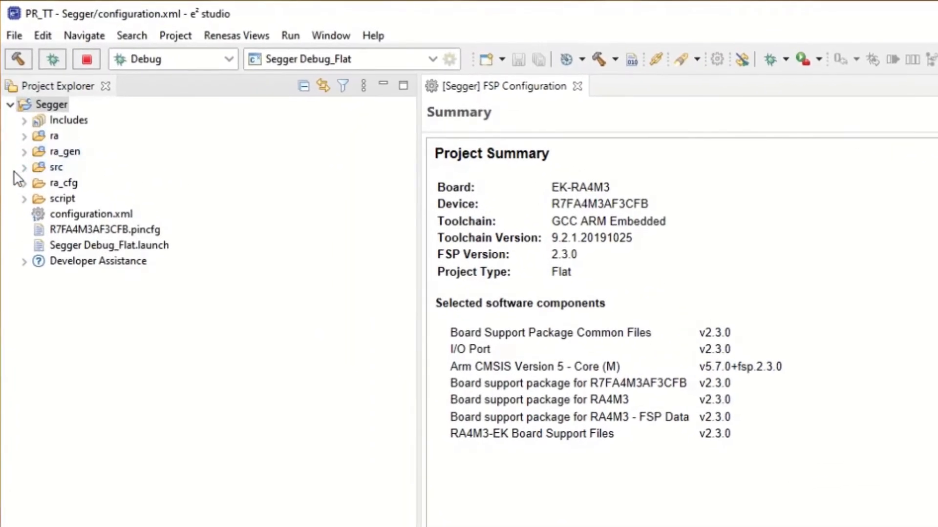
{"action": "left_click", "coordinate": [23, 167]}
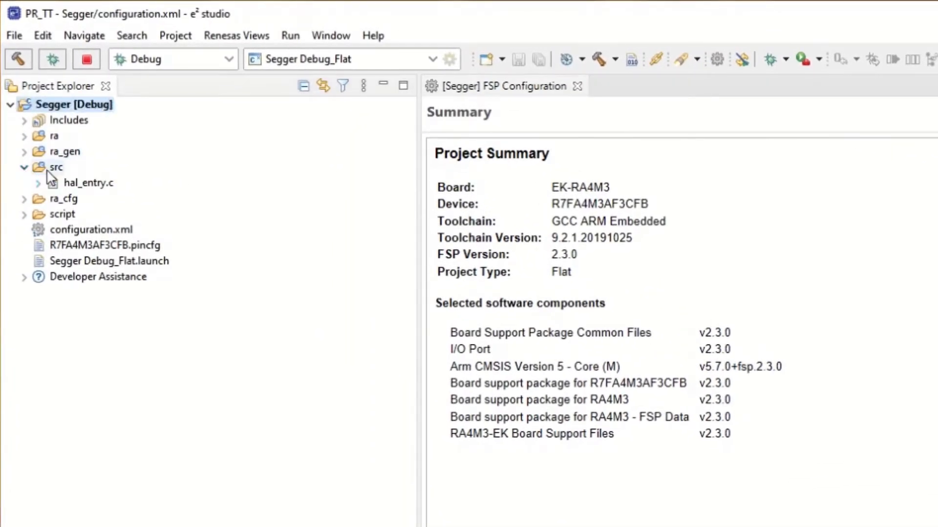
Step: Create a new folder named RTT inside the project's src folder
{"action": "right_click", "coordinate": [56, 167]}
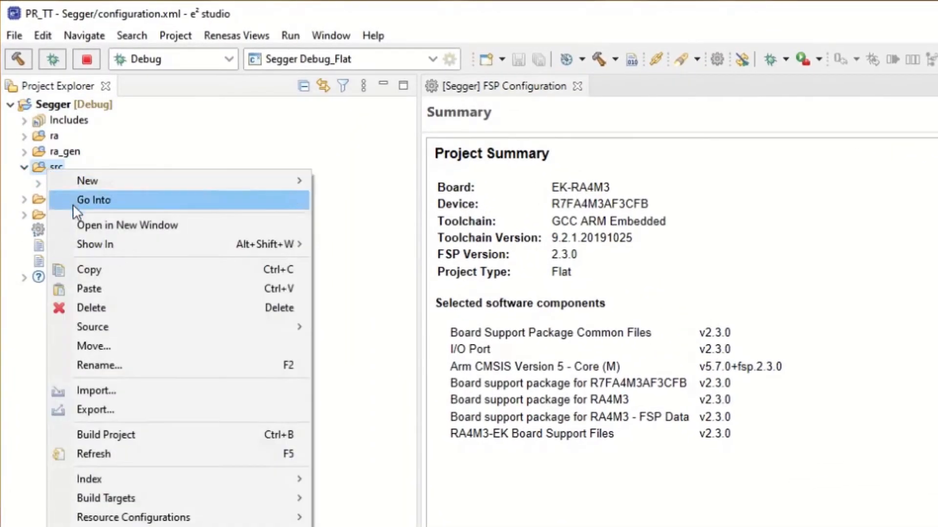
{"action": "mouse_move", "coordinate": [87, 181]}
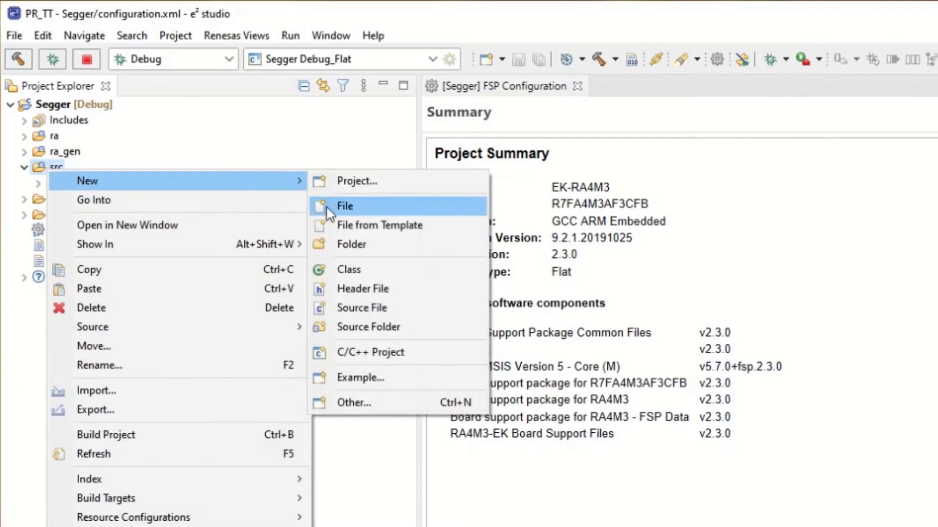
{"action": "left_click", "coordinate": [350, 245]}
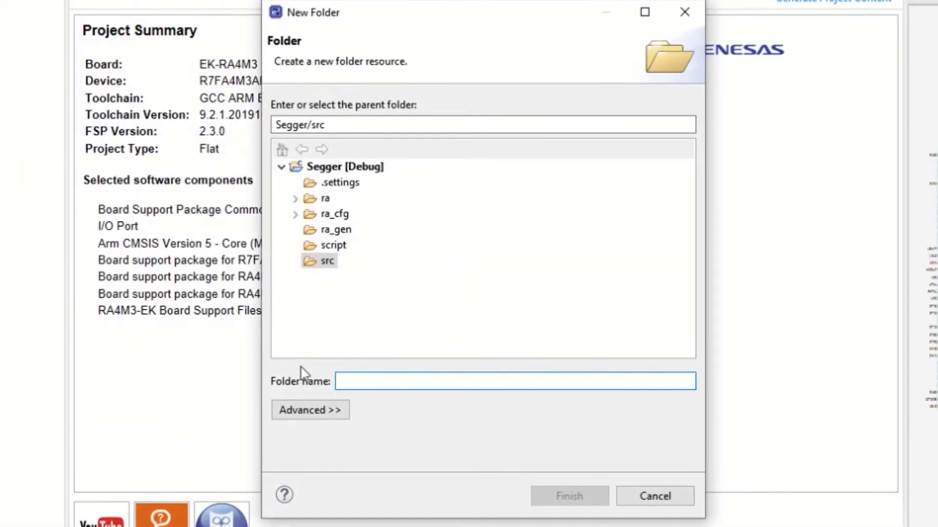
{"action": "type", "text": "R"}
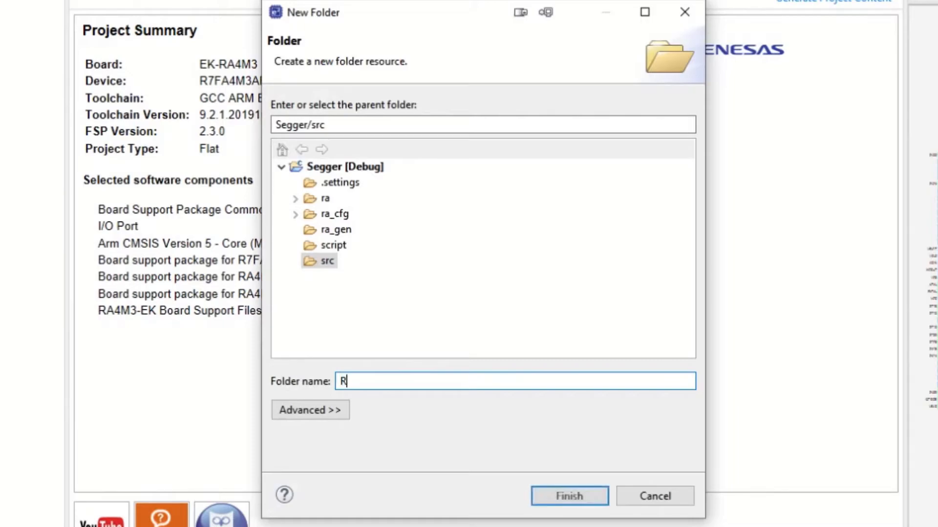
{"action": "type", "text": "T"}
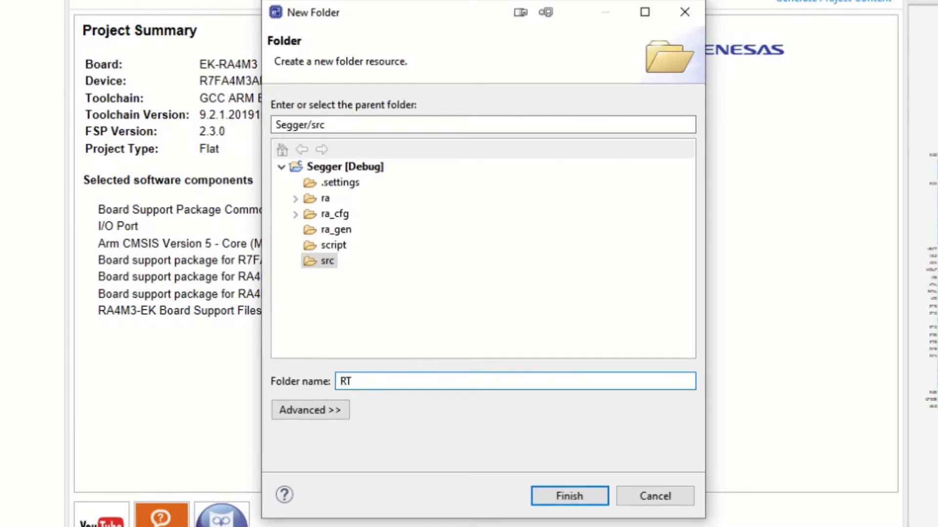
{"action": "left_click", "coordinate": [569, 496]}
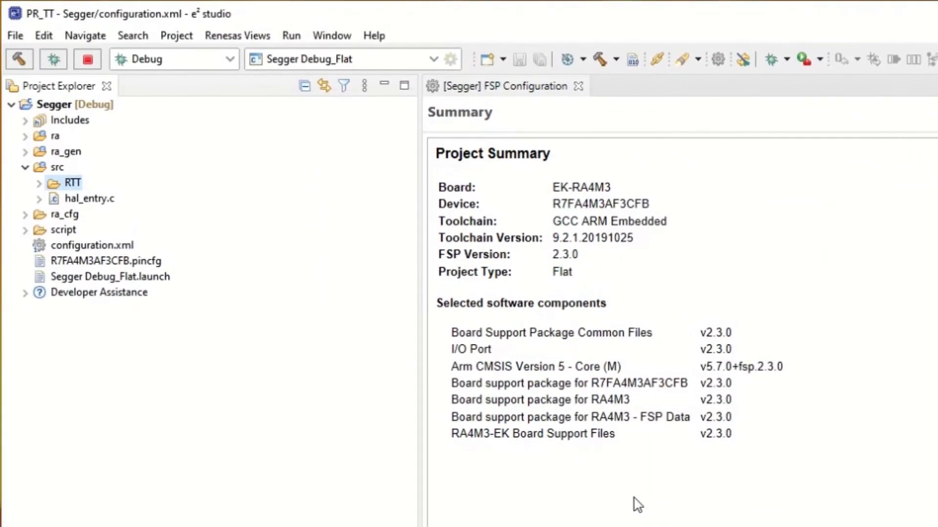
{"action": "mouse_move", "coordinate": [190, 375]}
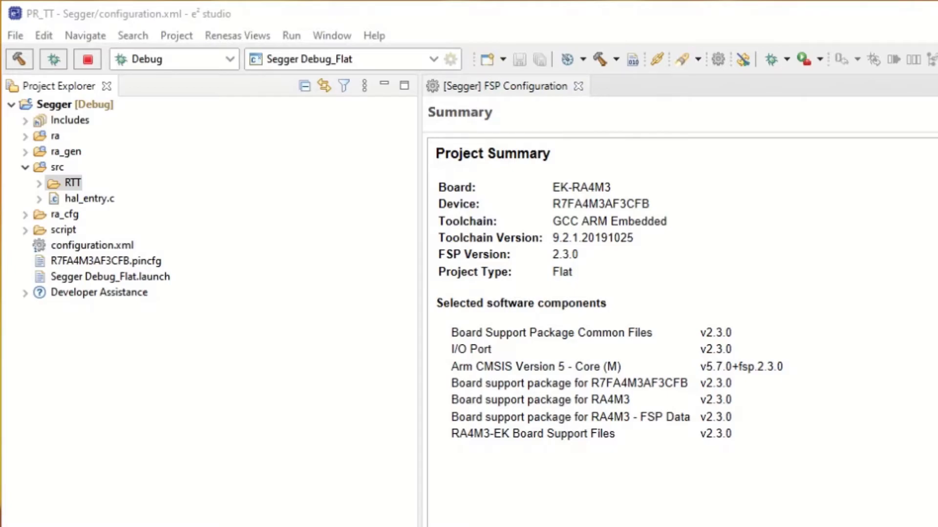
Step: Paste the four SEGGER RTT source and header files into the RTT folder and select hal_entry.c
{"action": "right_click", "coordinate": [71, 183]}
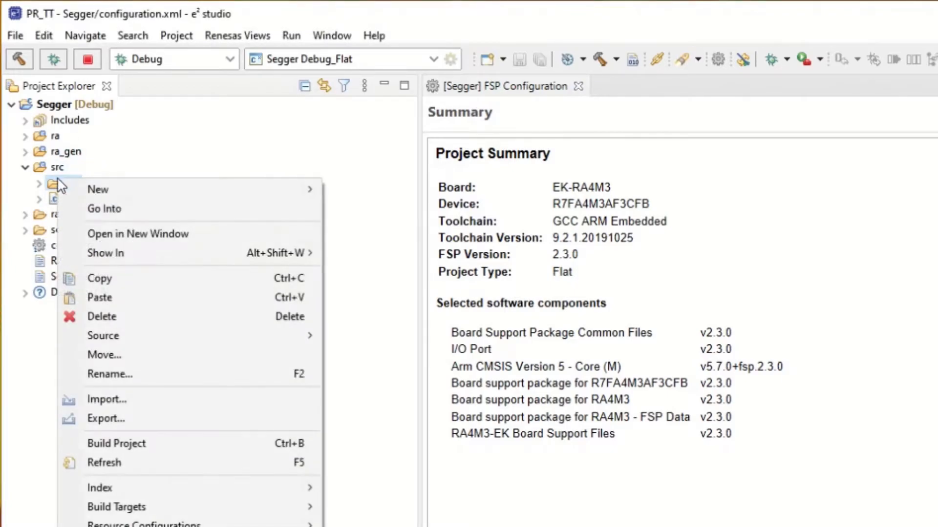
{"action": "mouse_move", "coordinate": [105, 419]}
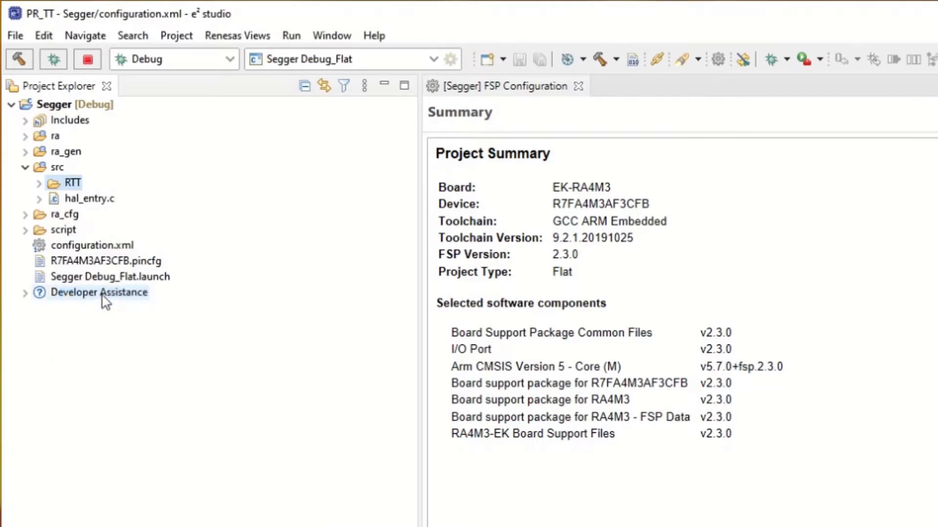
{"action": "left_click", "coordinate": [39, 182]}
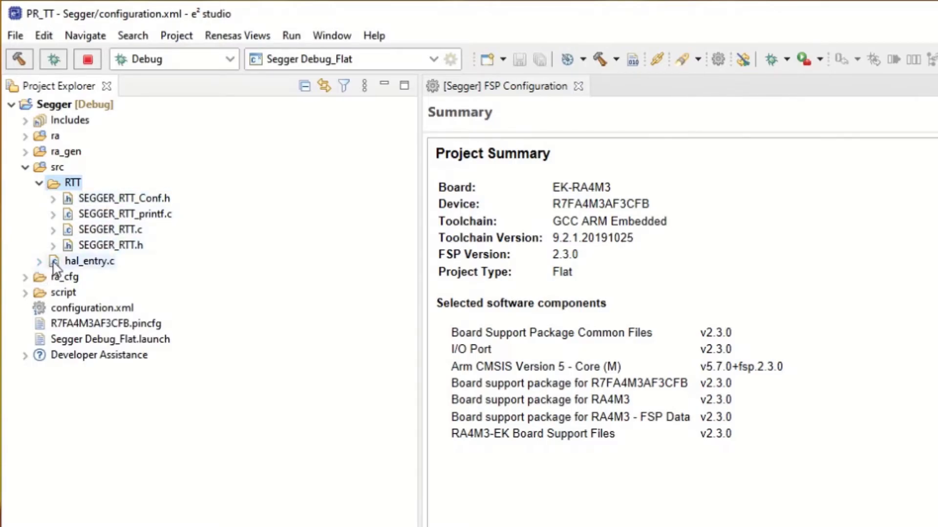
{"action": "left_click", "coordinate": [90, 262]}
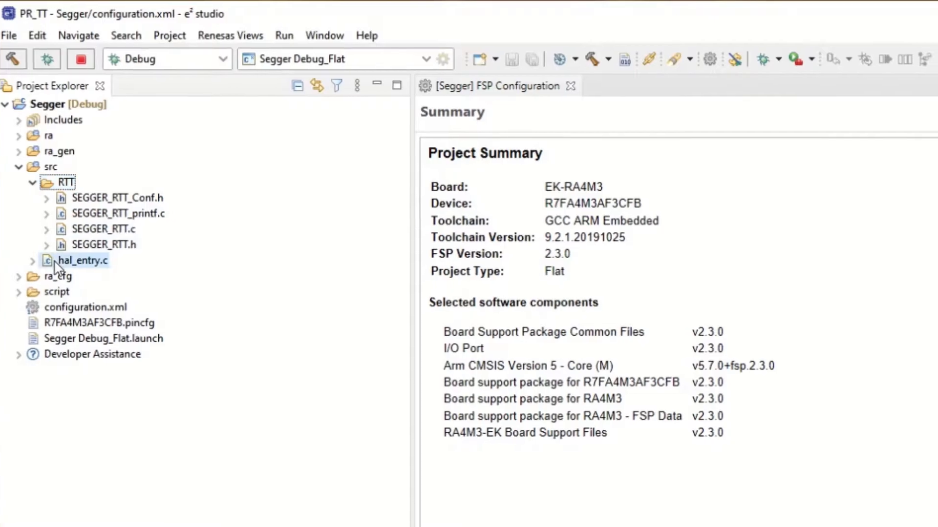
Step: Edit hal_entry.c to add #include "RTT/SEGGER_RTT" on line 2 with header proposals shown
{"action": "double_click", "coordinate": [82, 260]}
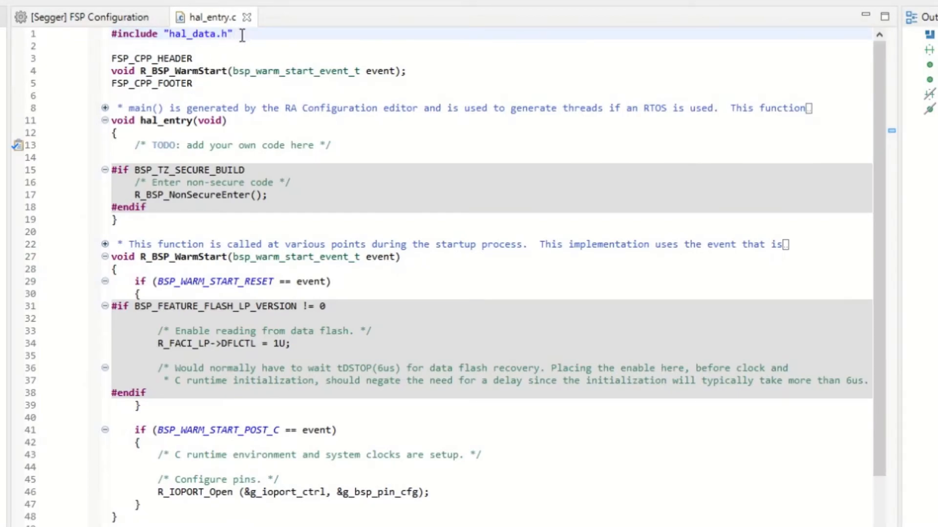
{"action": "mouse_move", "coordinate": [240, 55]}
{"action": "type", "text": "#"}
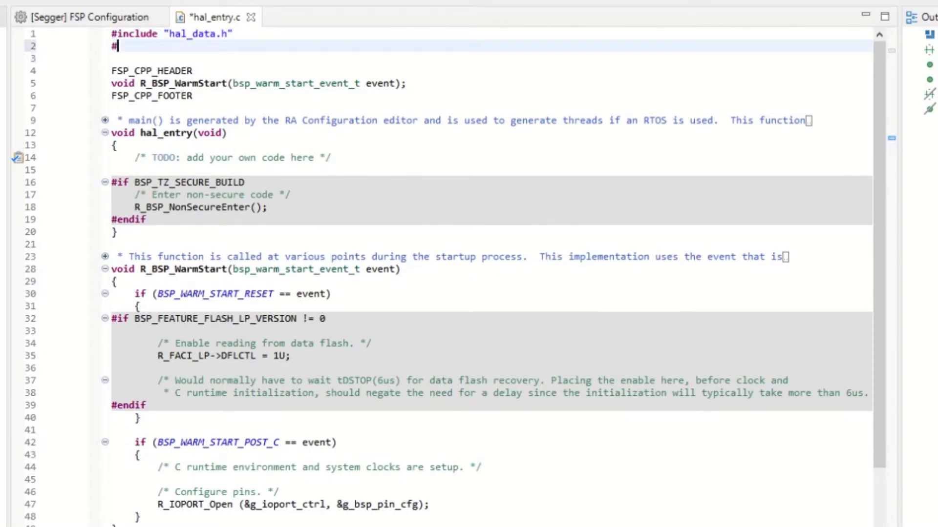
{"action": "type", "text": "include"}
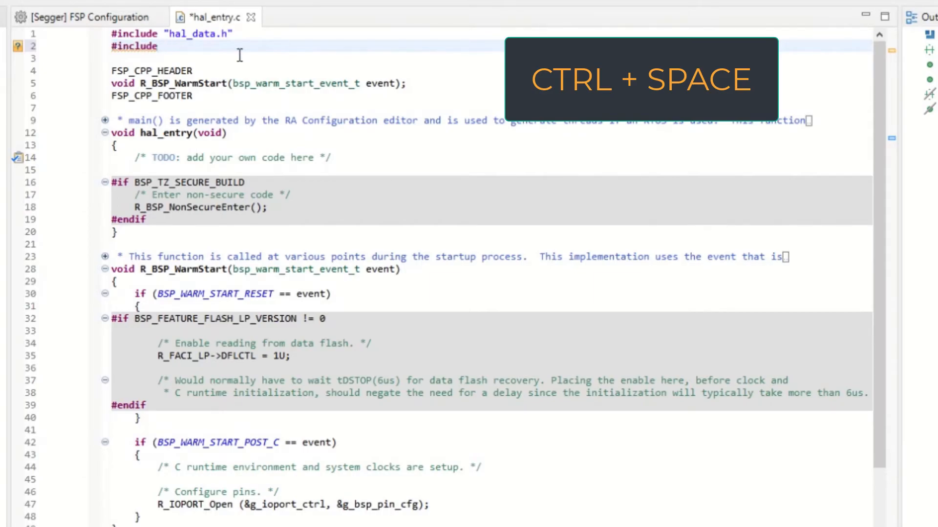
{"action": "type", "text": "\""}
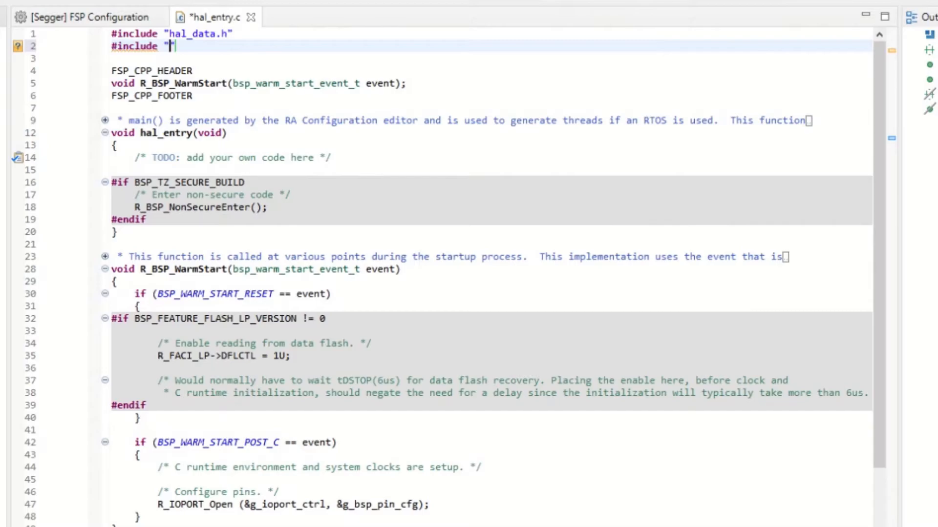
{"action": "type", "text": "\""}
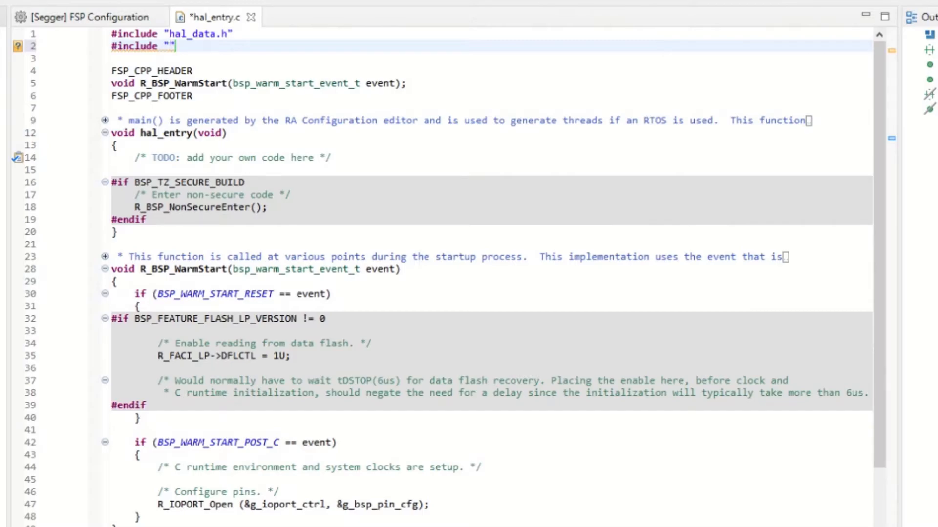
{"action": "type", "text": "RTT/"}
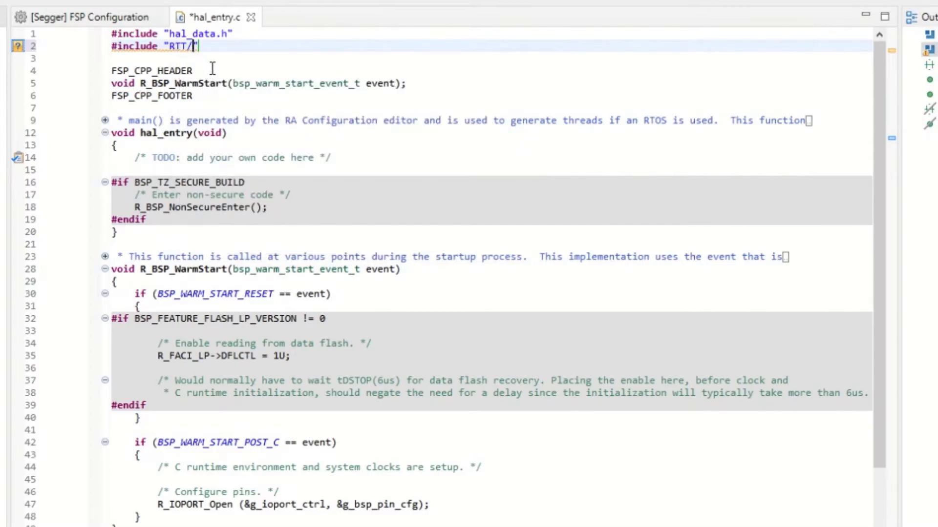
{"action": "type", "text": "SEGGER_RTT"}
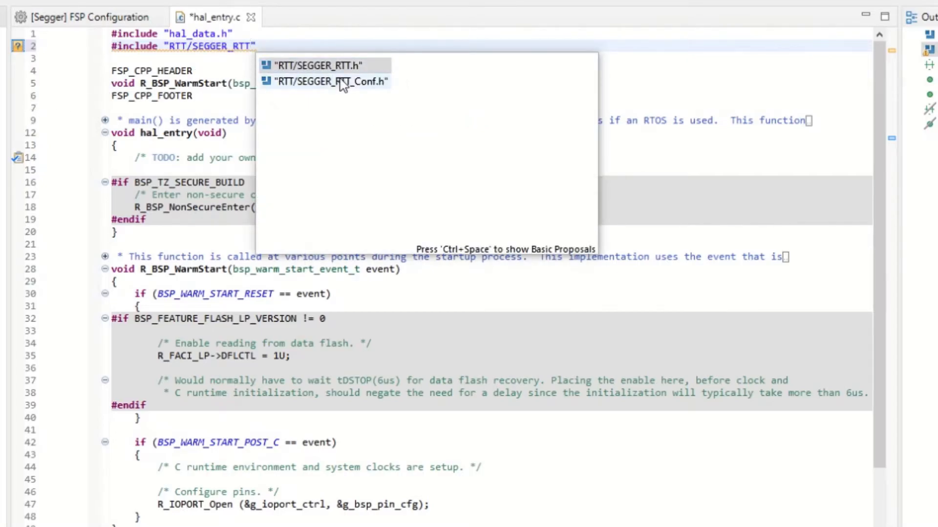
{"action": "mouse_move", "coordinate": [323, 87]}
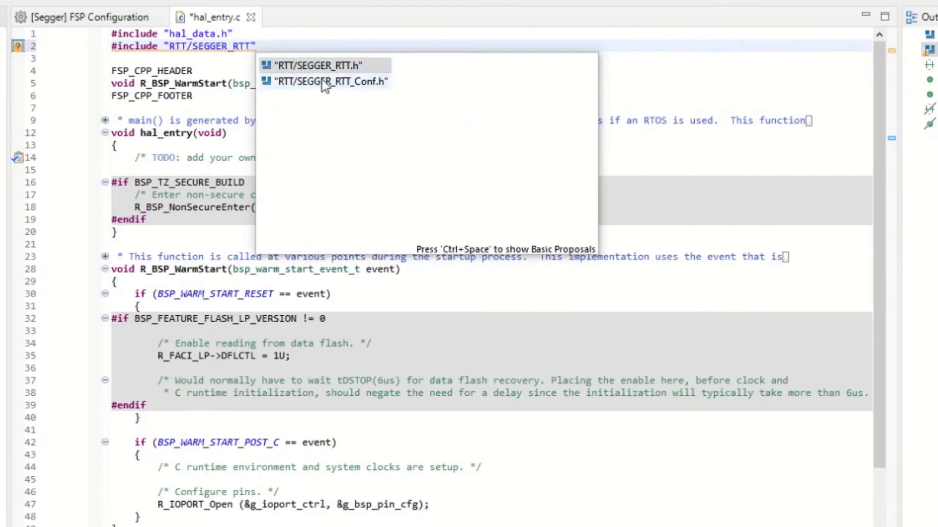
{"action": "mouse_move", "coordinate": [323, 64]}
{"action": "type", "text": "#"}
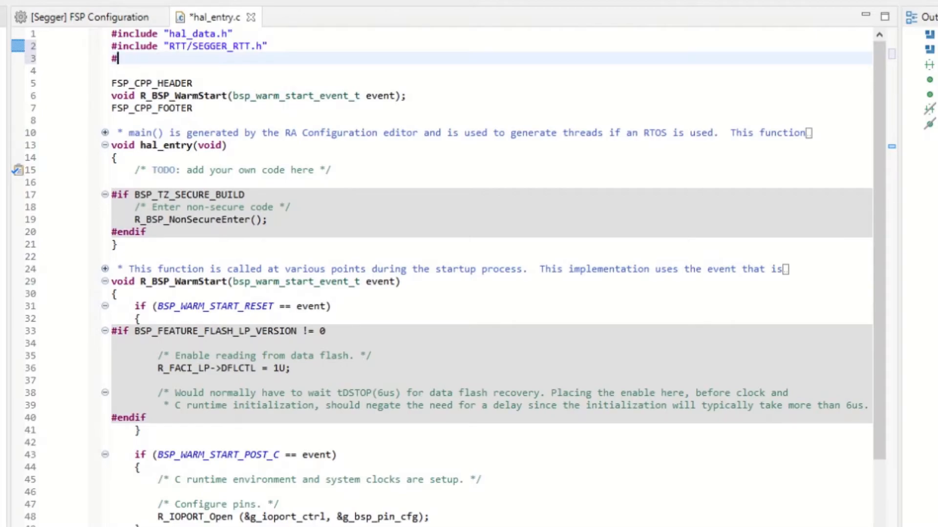
Step: Add #include <stdio.h> on line 3 of hal_entry.c via content assist
{"action": "type", "text": "include"}
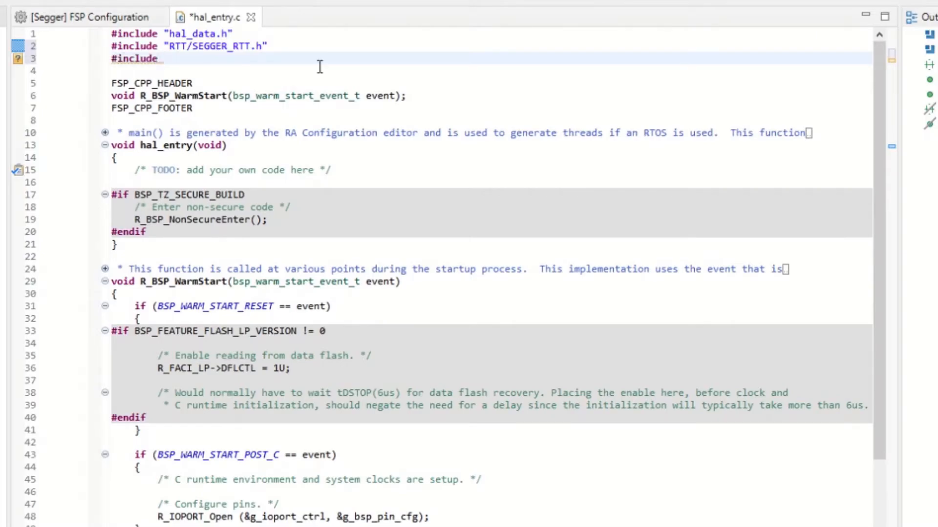
{"action": "type", "text": "<>"}
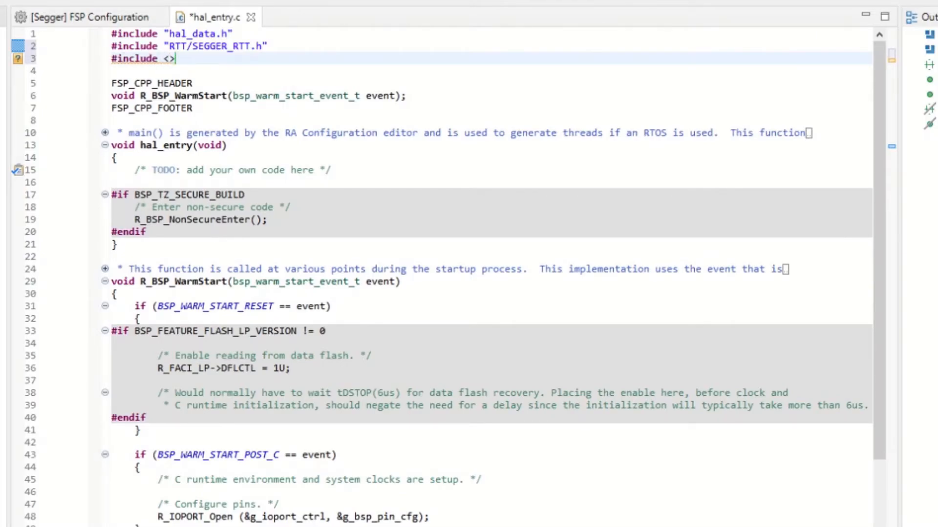
{"action": "type", "text": "t"}
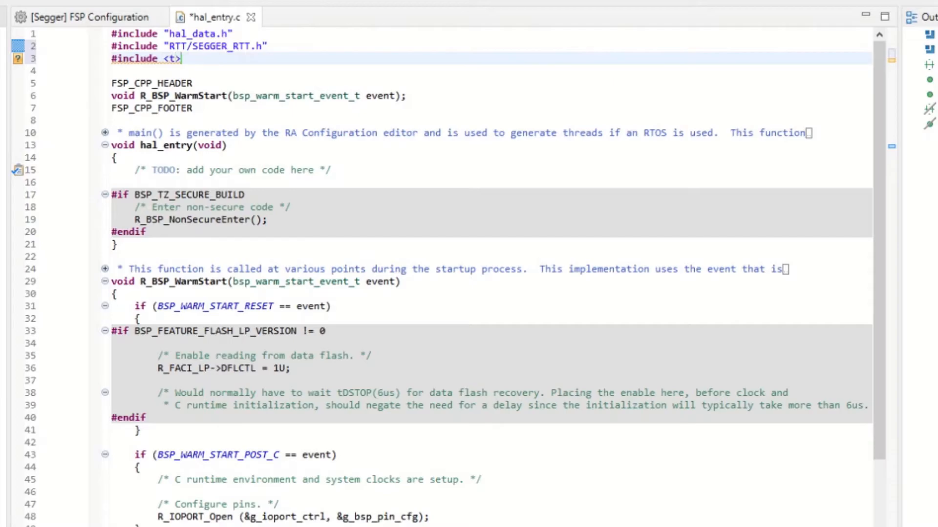
{"action": "key", "text": "Backspace"}
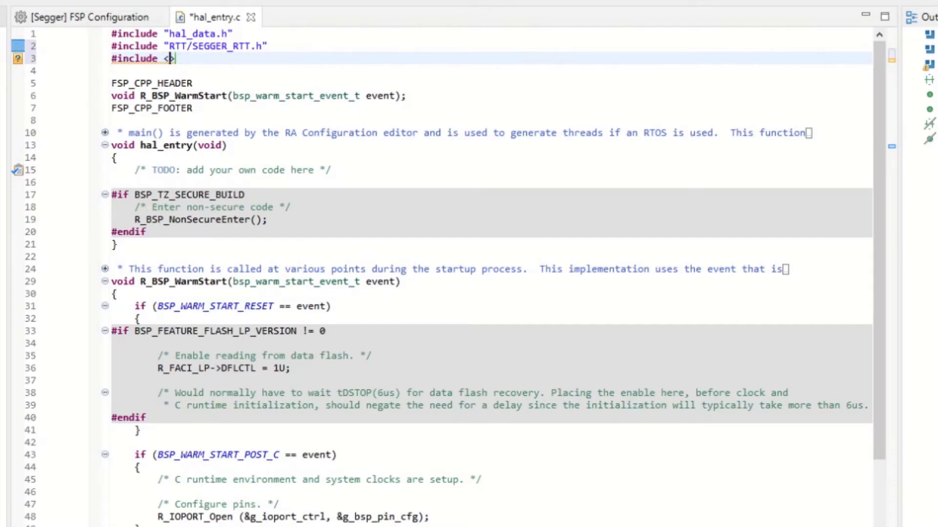
{"action": "type", "text": "st"}
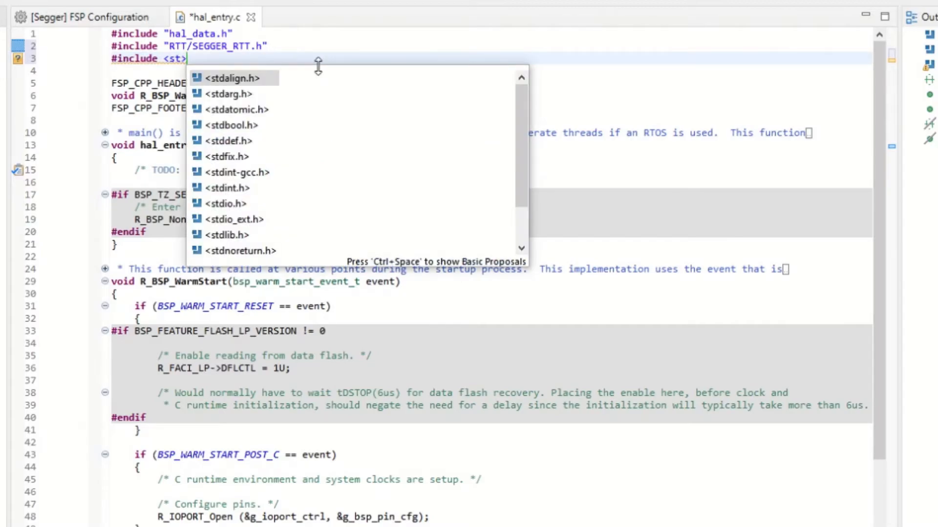
{"action": "mouse_move", "coordinate": [226, 204]}
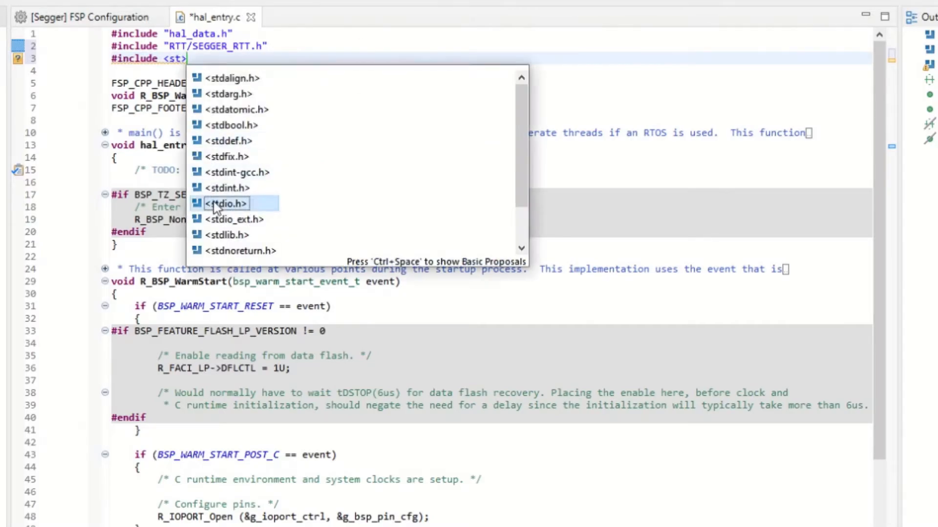
{"action": "double_click", "coordinate": [225, 203]}
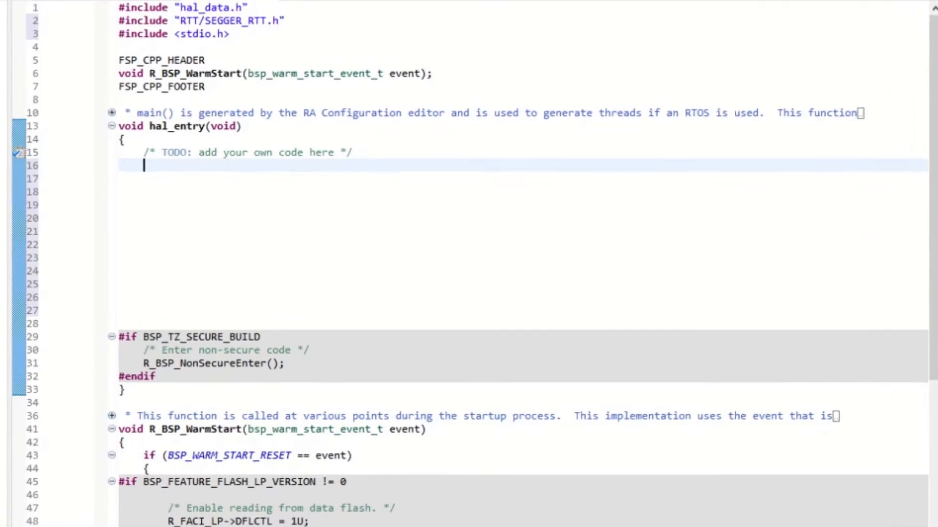
Step: Declare int x = 0 and start an infinite while(1) loop in hal_entry
{"action": "type", "text": "i"}
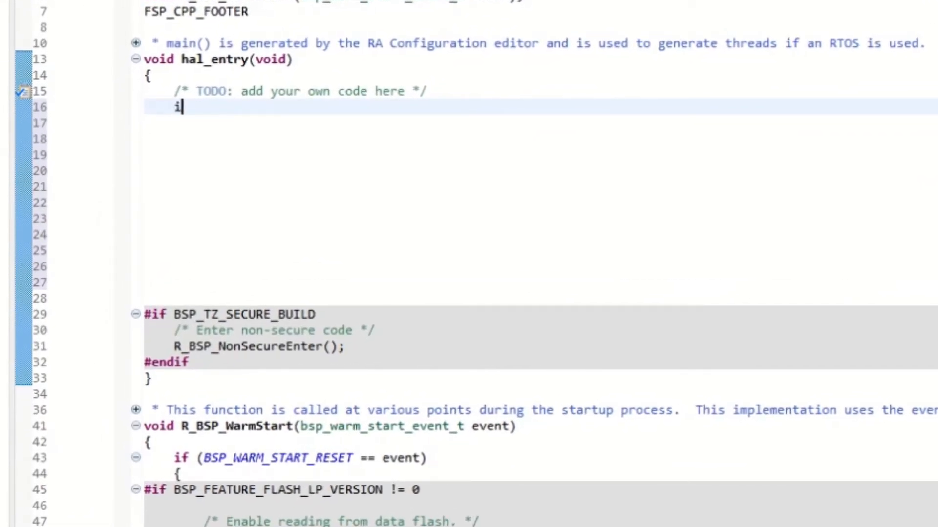
{"action": "type", "text": "nt"}
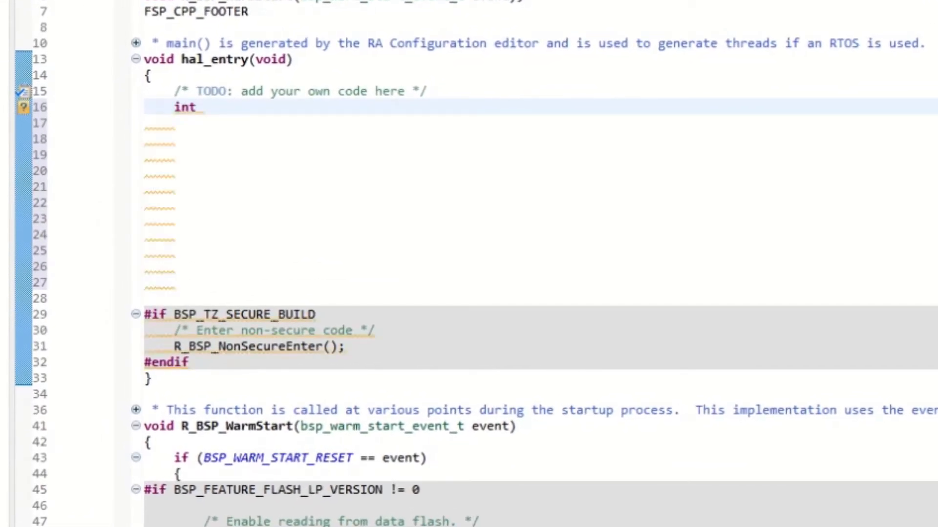
{"action": "type", "text": "x ?"}
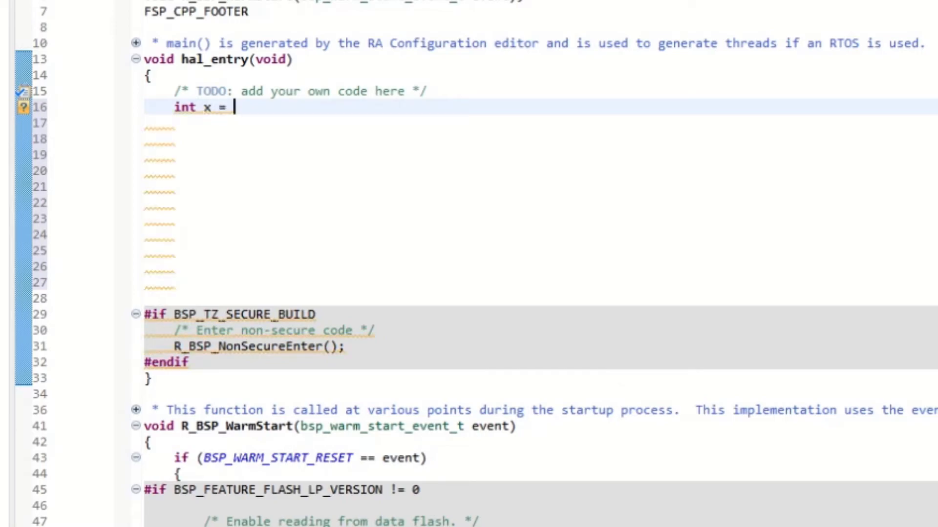
{"action": "type", "text": "0;"}
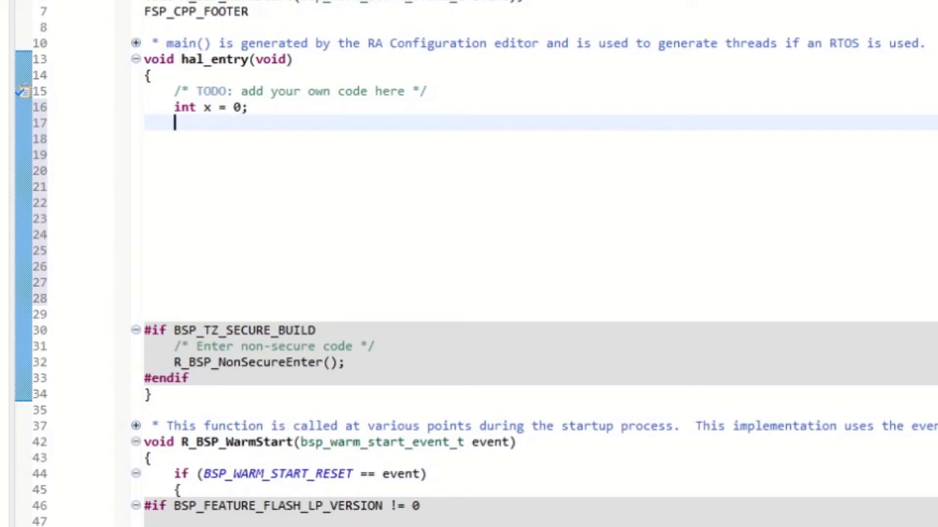
{"action": "type", "text": "wh"}
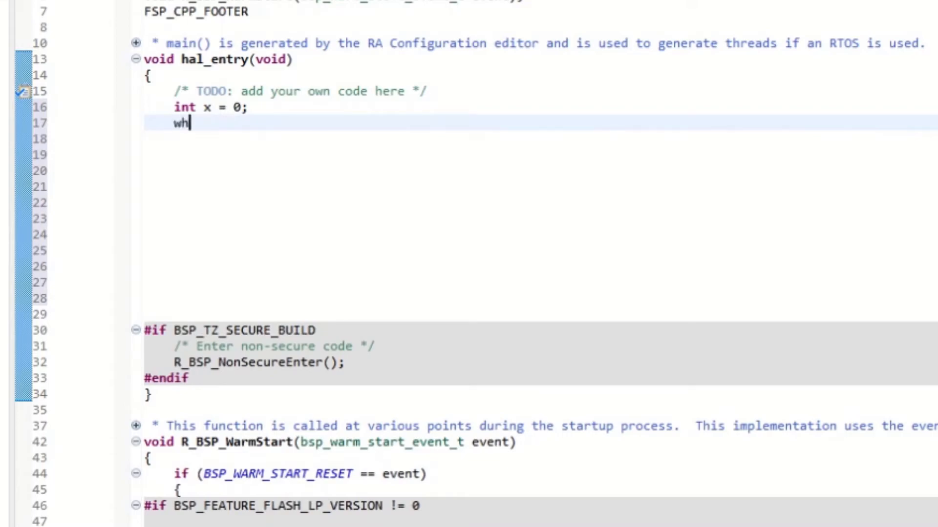
{"action": "type", "text": "ile()"}
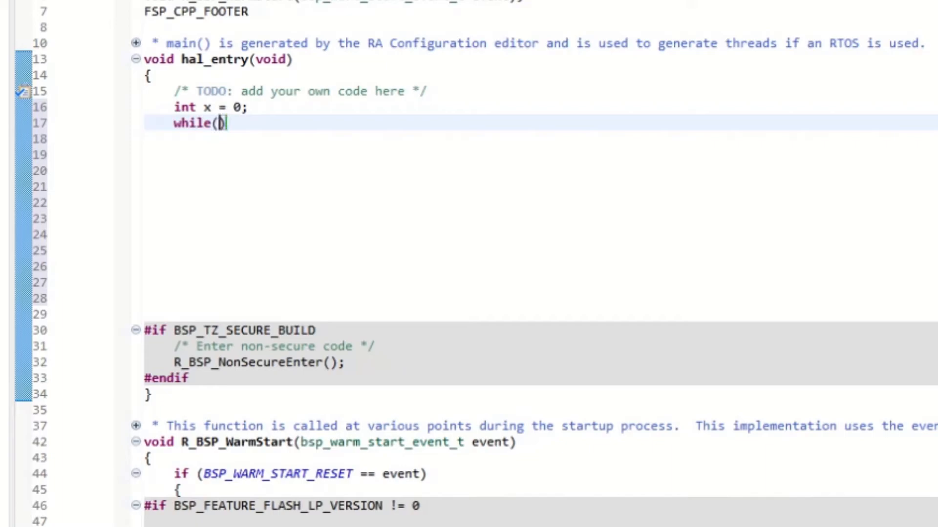
{"action": "type", "text": "1"}
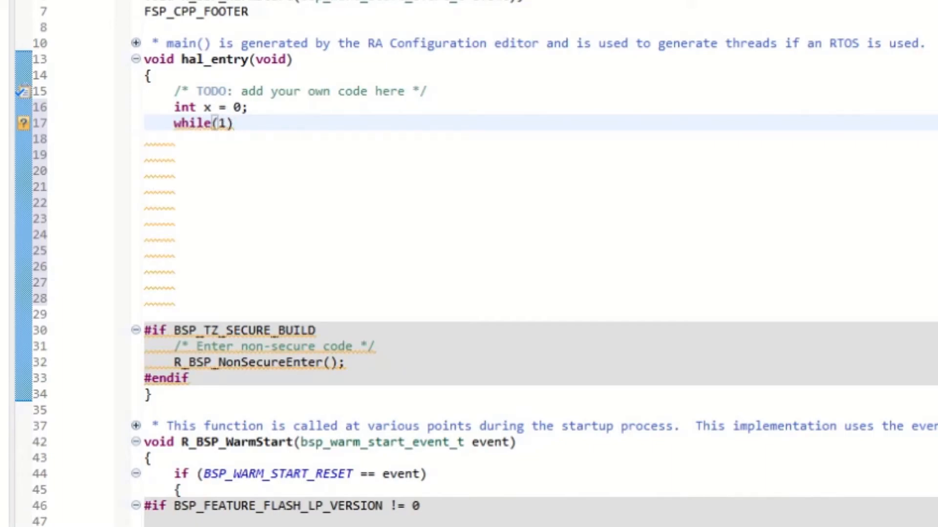
{"action": "type", "text": "{"}
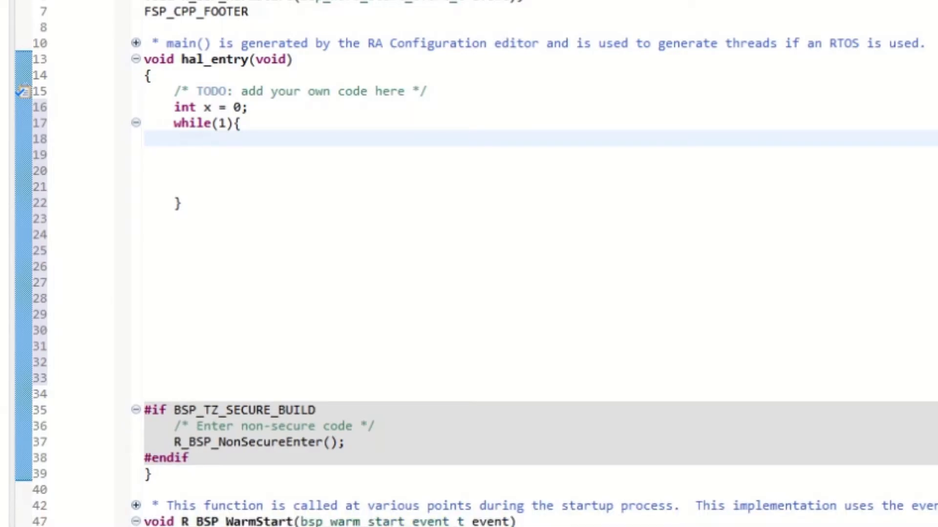
Step: Call SEGGER_RTT_printf(0, "Test %d\r\n", x++) inside the loop using content assist
{"action": "type", "text": "SE"}
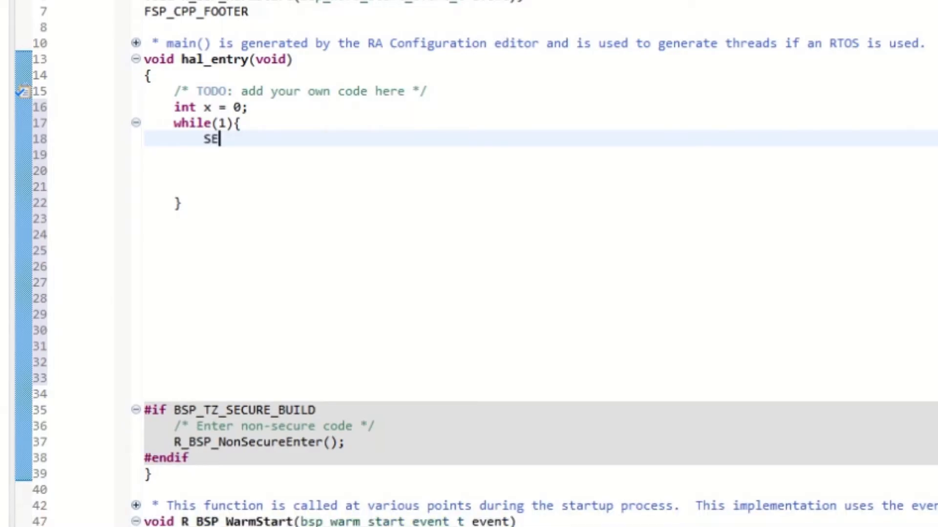
{"action": "type", "text": "GGER_"}
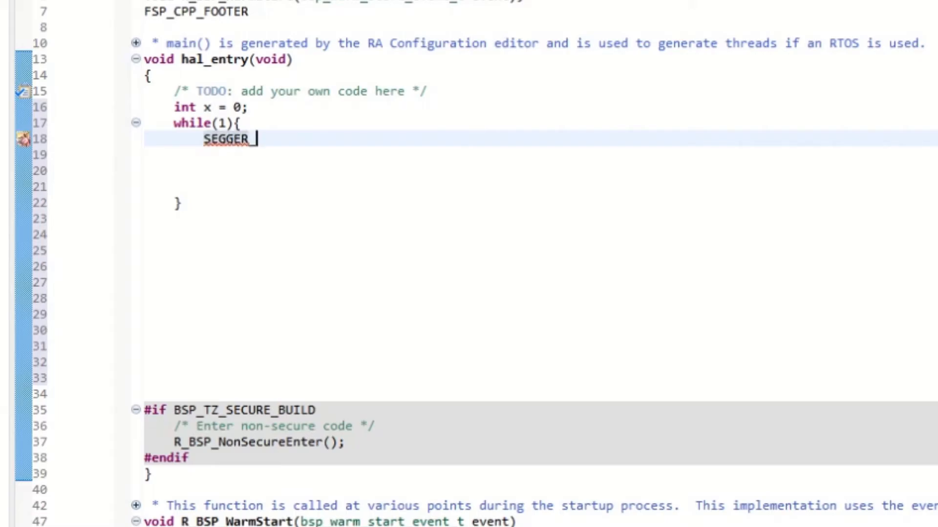
{"action": "type", "text": "RTT_P"}
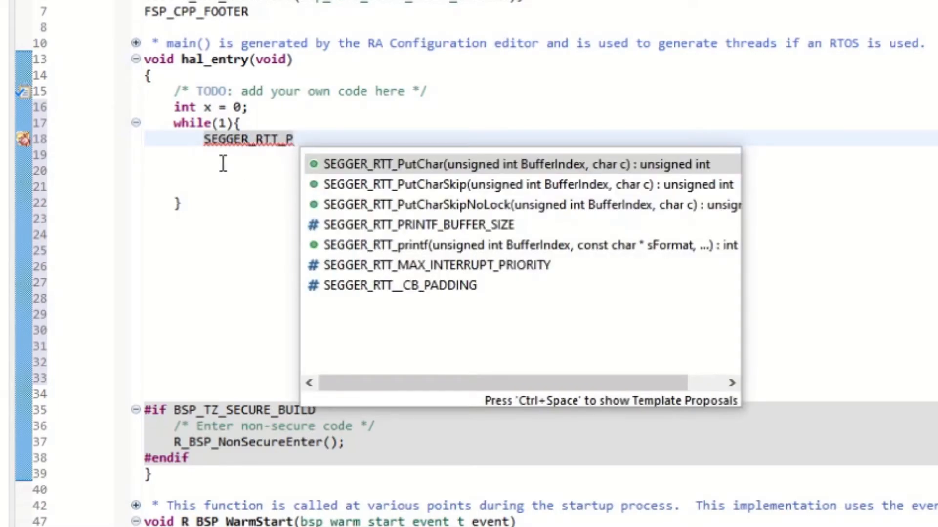
{"action": "mouse_move", "coordinate": [412, 225]}
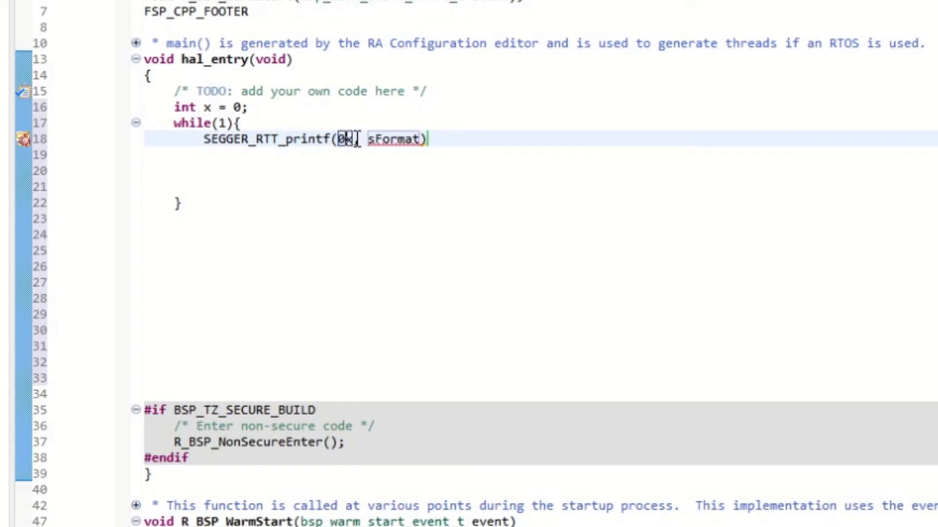
{"action": "type", "text": ","}
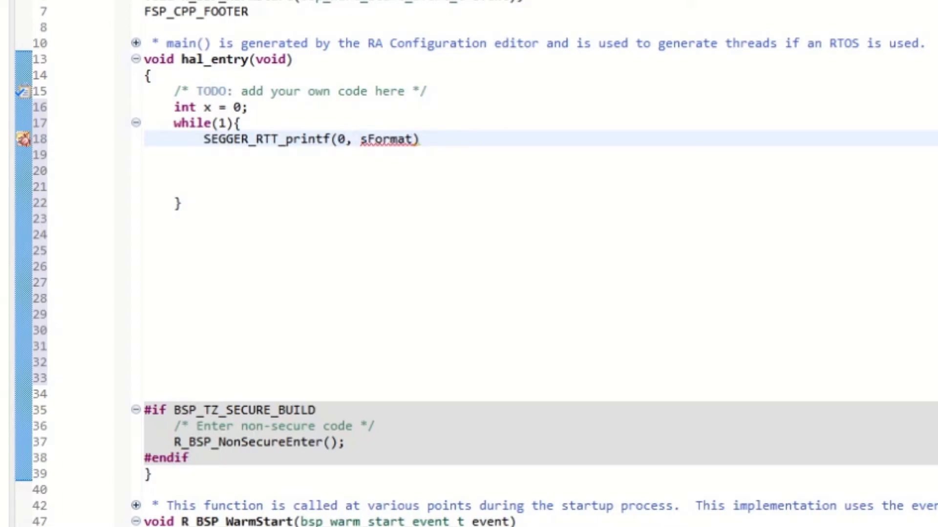
{"action": "type", "text": ",\"Test %d\\r\\n\", x);"}
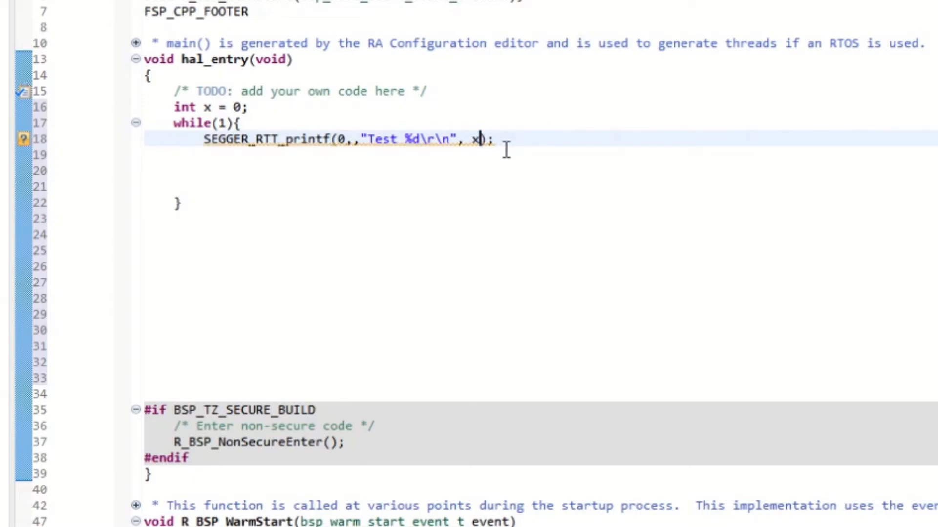
{"action": "type", "text": "++"}
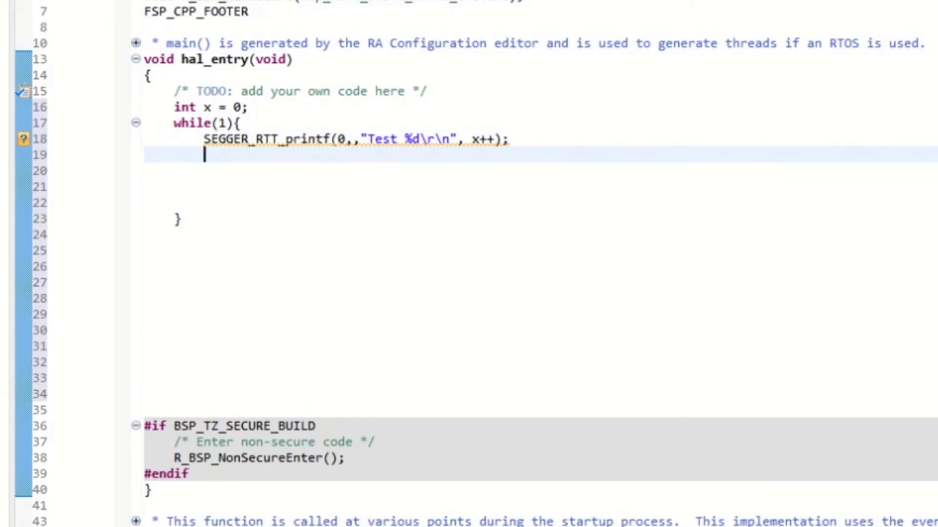
Step: Add R_BSP_SoftwareDelay(1, BSP_DELAY_UNITS_SECONDS) after the print for a one-second pause
{"action": "type", "text": "R"}
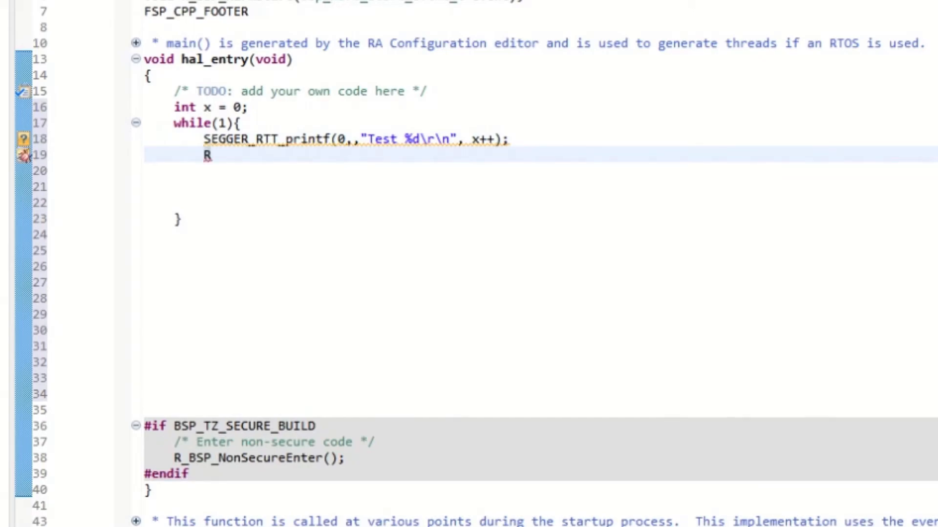
{"action": "type", "text": "_"}
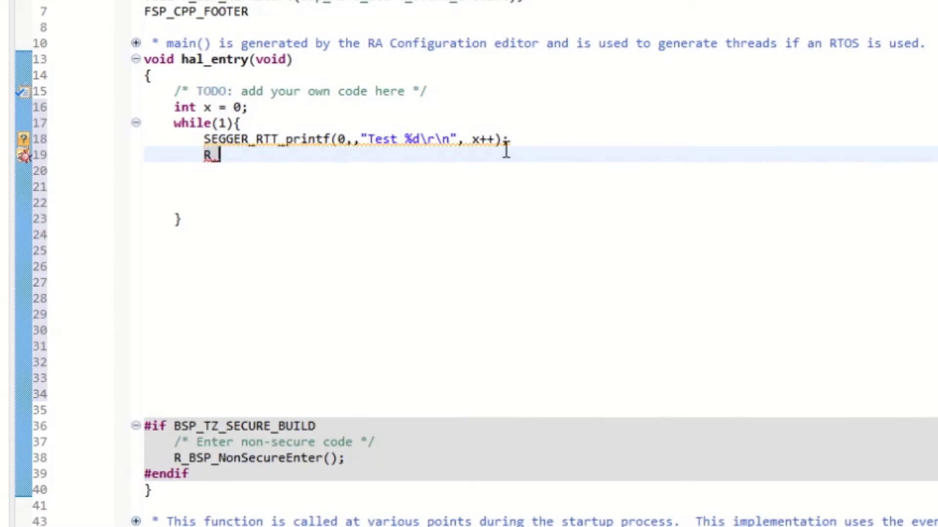
{"action": "type", "text": "BP"}
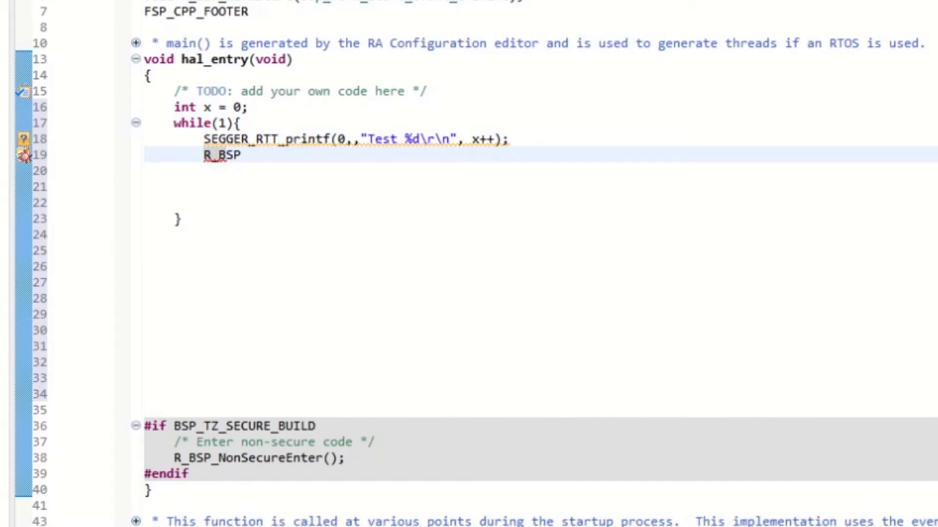
{"action": "type", "text": "_S"}
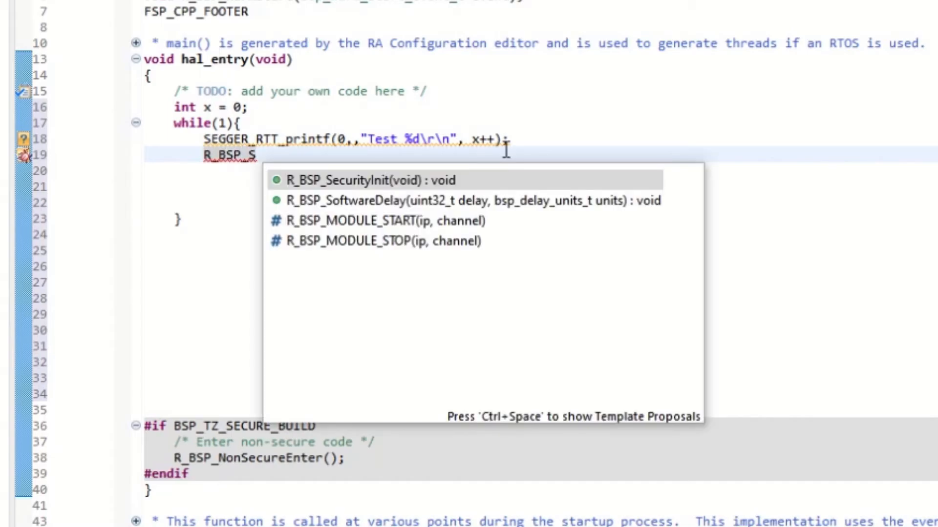
{"action": "mouse_move", "coordinate": [347, 201]}
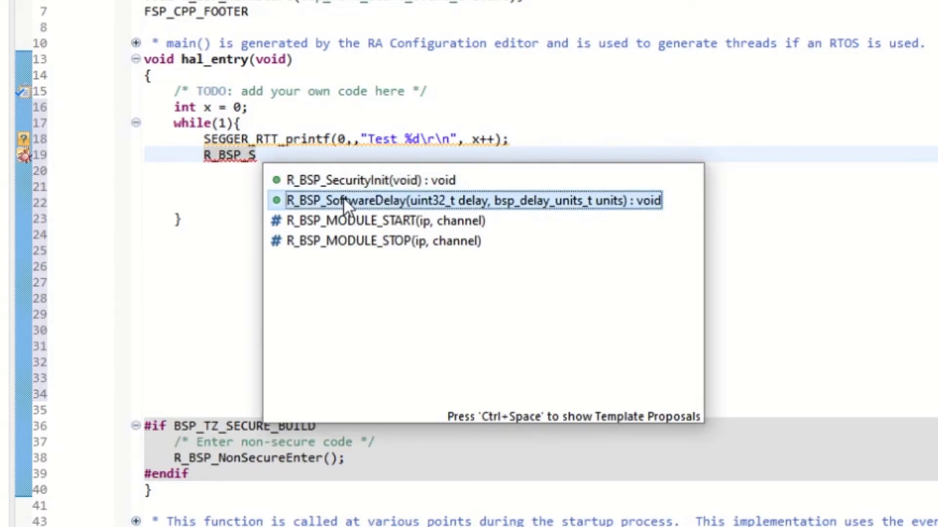
{"action": "double_click", "coordinate": [474, 200]}
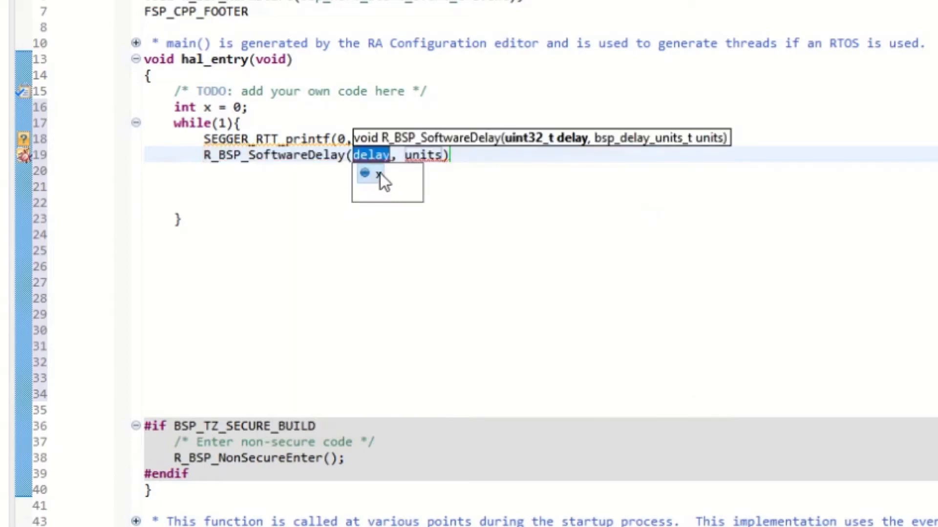
{"action": "mouse_move", "coordinate": [377, 177]}
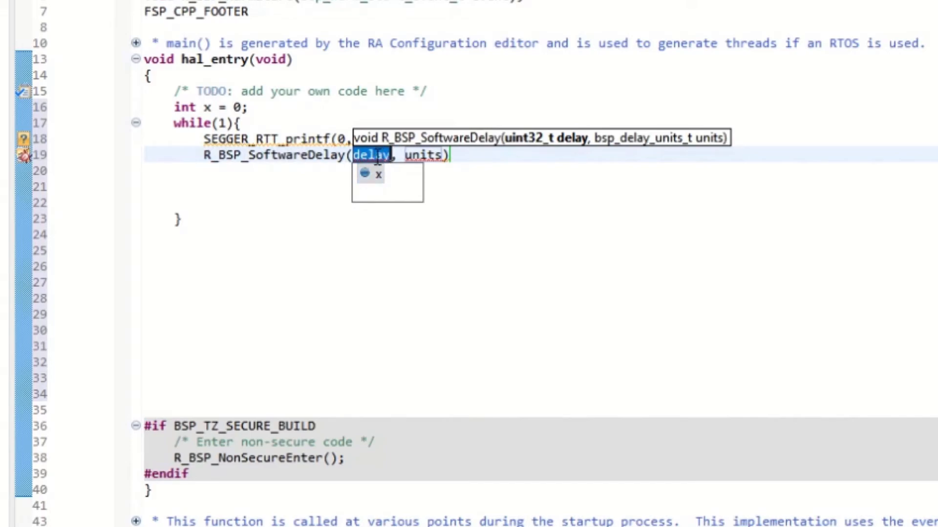
{"action": "type", "text": "1"}
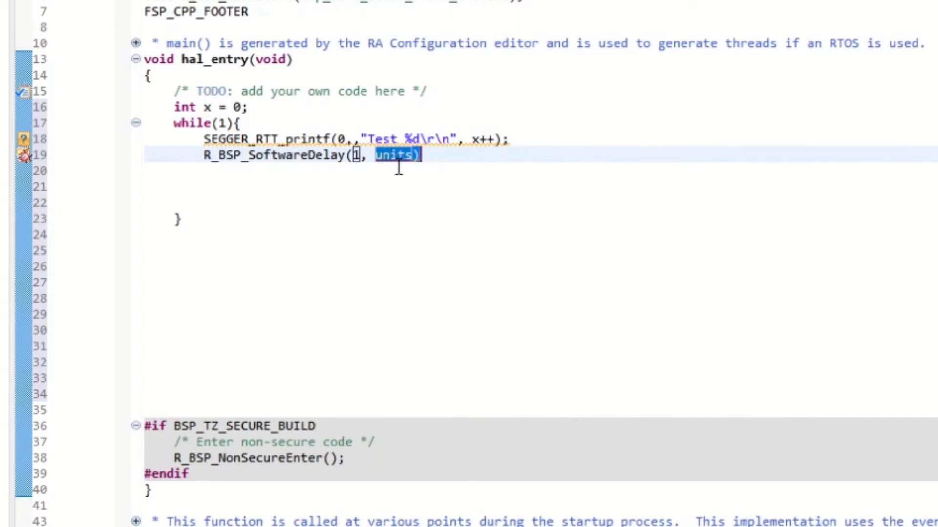
{"action": "type", "text": "BS"}
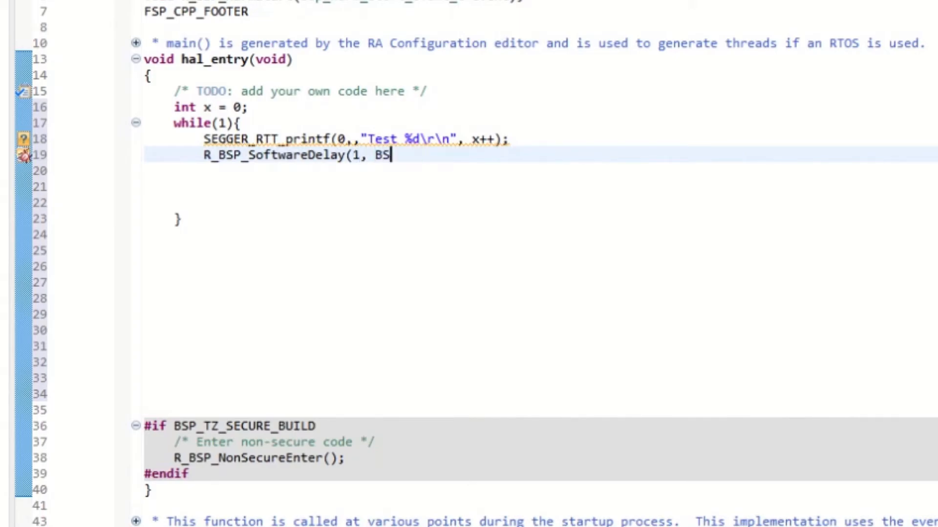
{"action": "type", "text": "_DELAY_UNITS_SECONDS"}
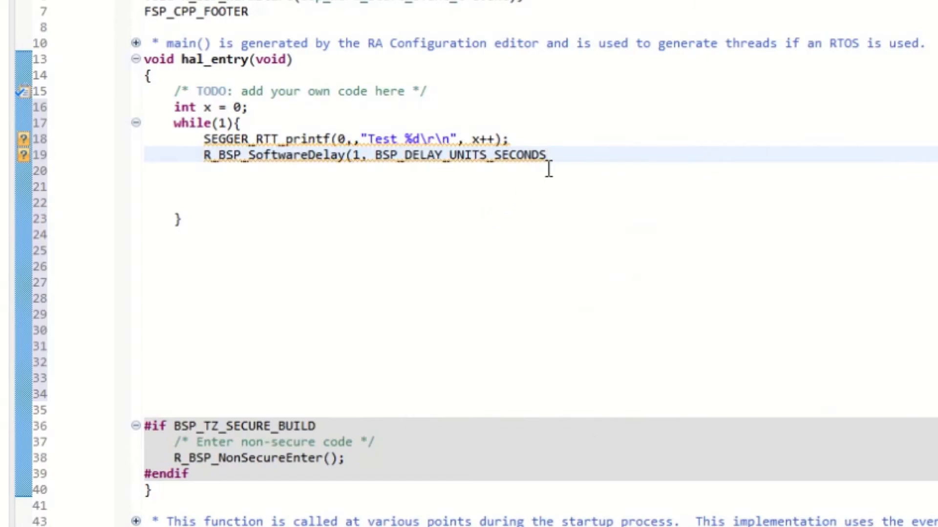
{"action": "type", "text": ")M"}
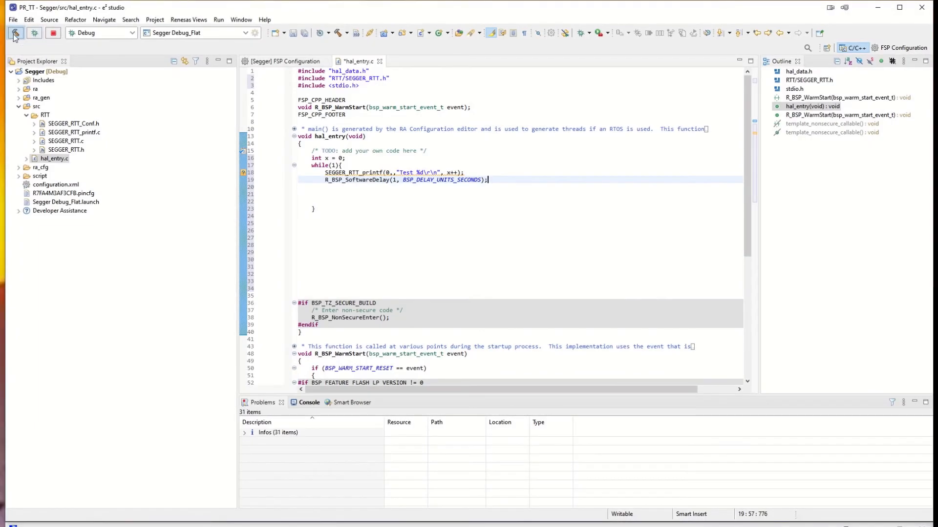
Step: Save and build, remove the extra comma flagged as 'expected expression', and rebuild with 0 errors
{"action": "key", "text": "ctrl+s"}
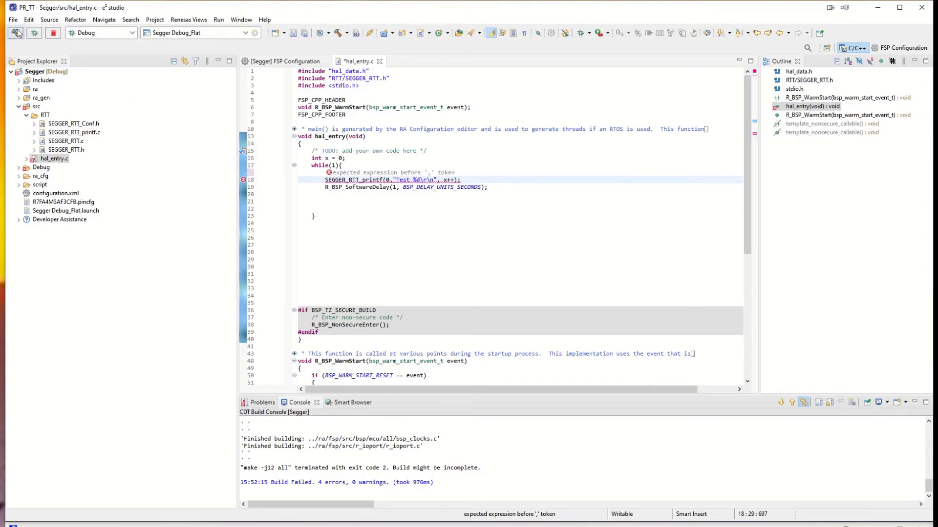
{"action": "left_click", "coordinate": [34, 33]}
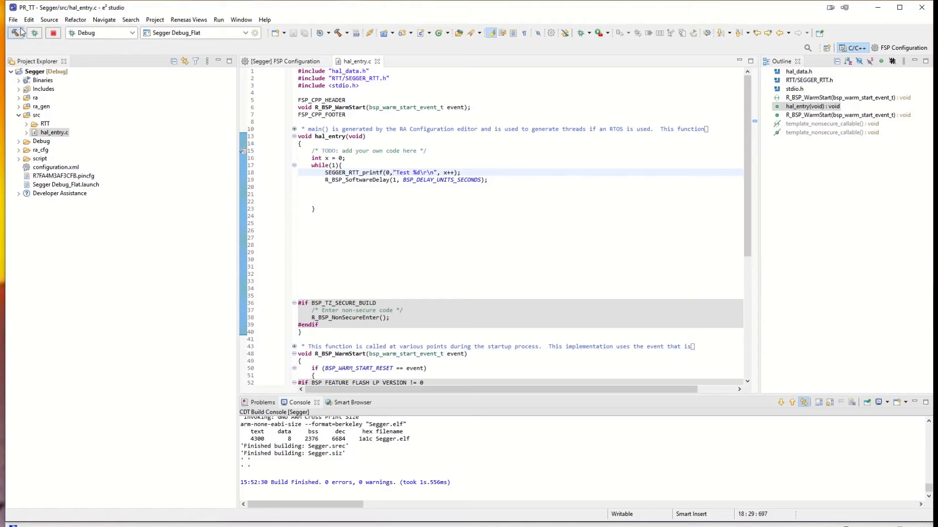
{"action": "left_click", "coordinate": [392, 172]}
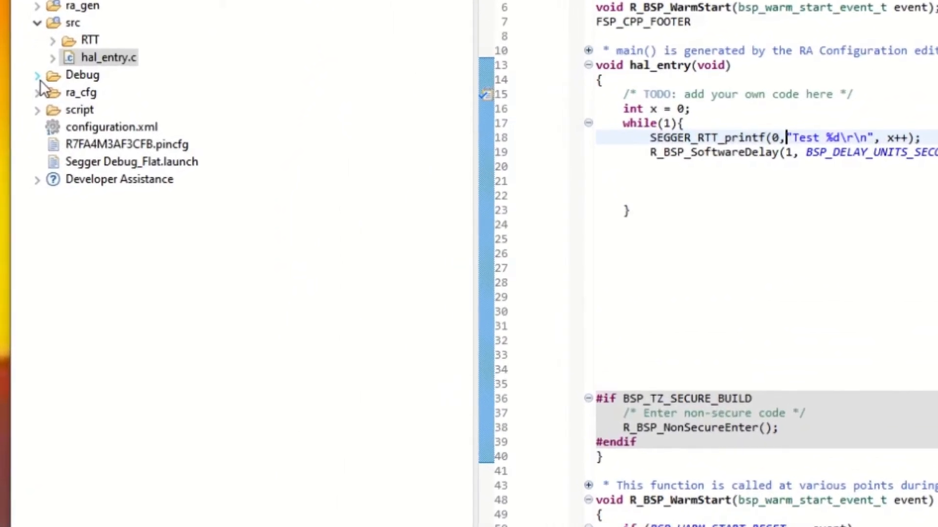
Step: Expand the Debug folder in Project Explorer and open Segger.map
{"action": "left_click", "coordinate": [37, 74]}
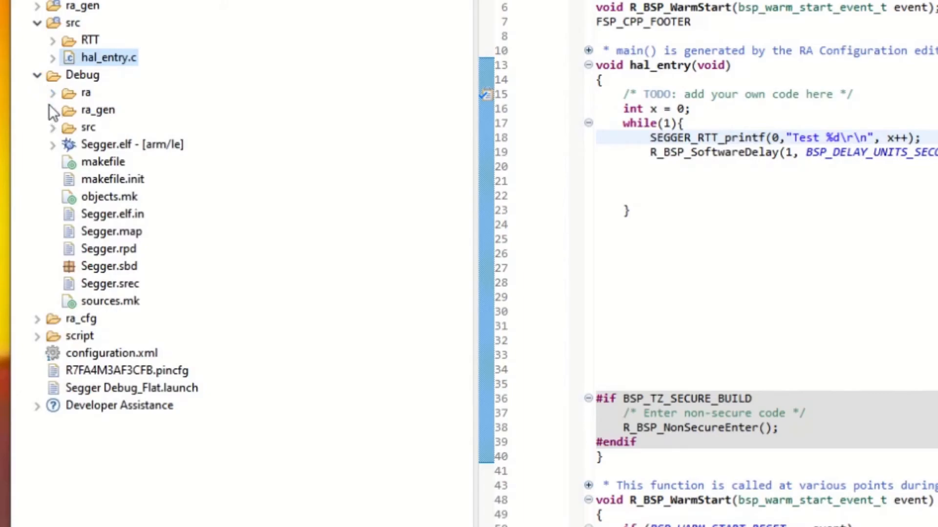
{"action": "left_click", "coordinate": [111, 231]}
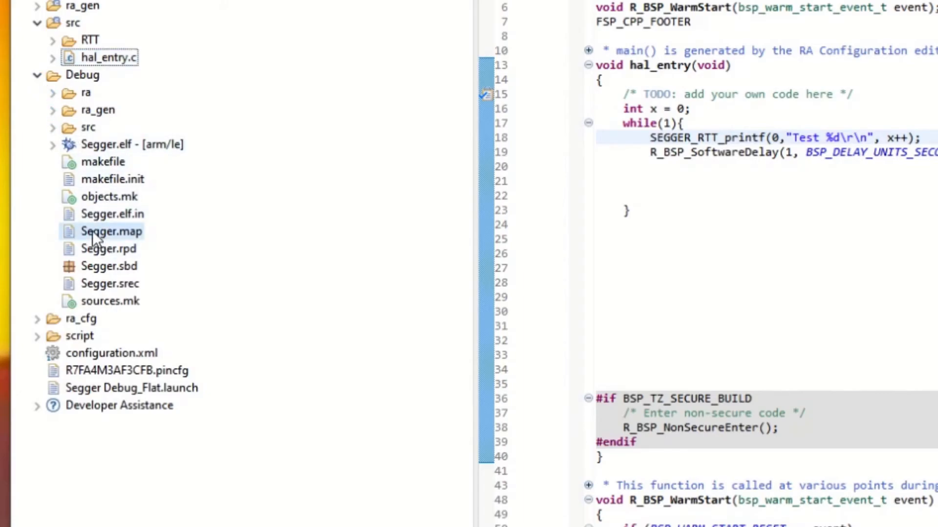
{"action": "double_click", "coordinate": [111, 232]}
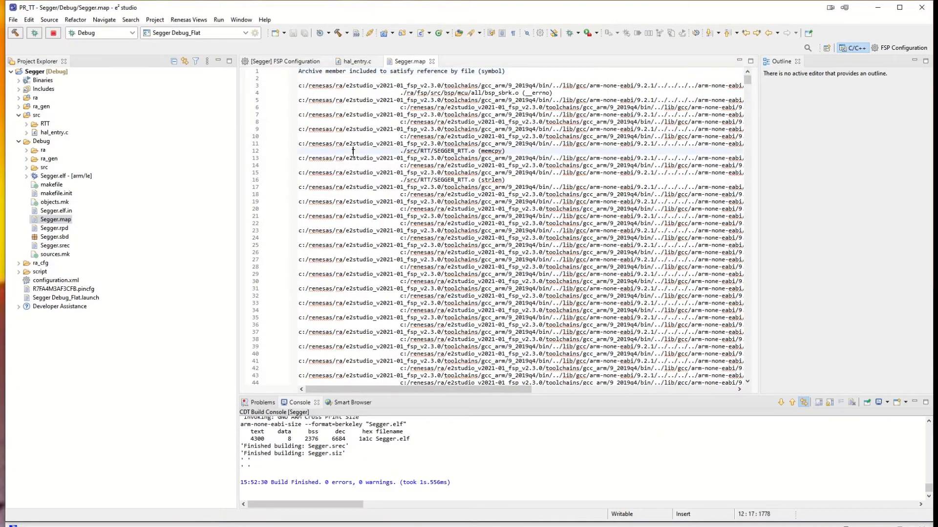
Step: Search Segger.map for _SEGGER_RTT until the COMMON entry at 0x20000498 appears, then close the search
{"action": "key", "text": "ctrl+f"}
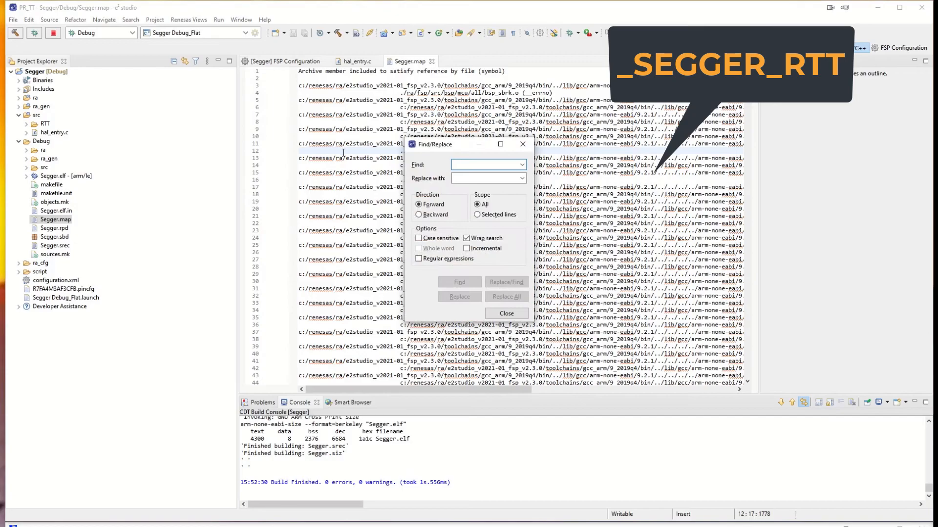
{"action": "type", "text": "_"}
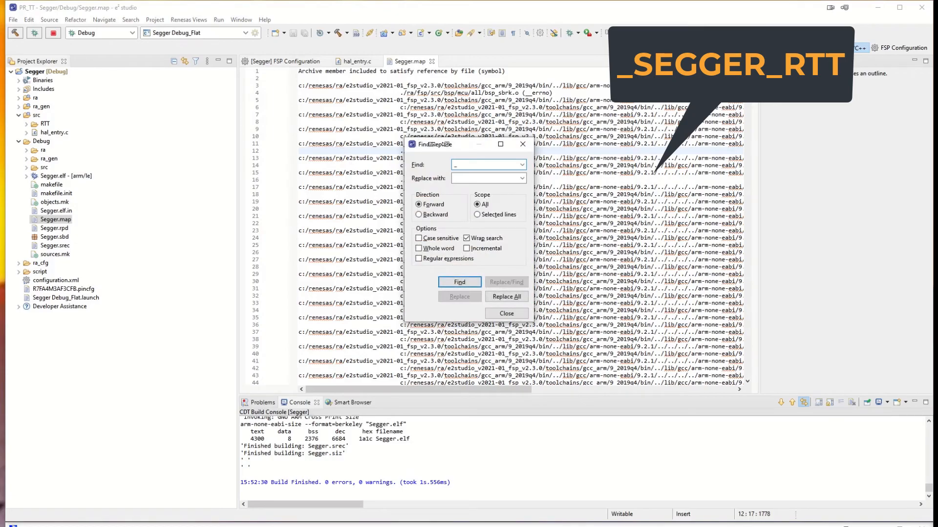
{"action": "type", "text": "_SEGGER_RTT"}
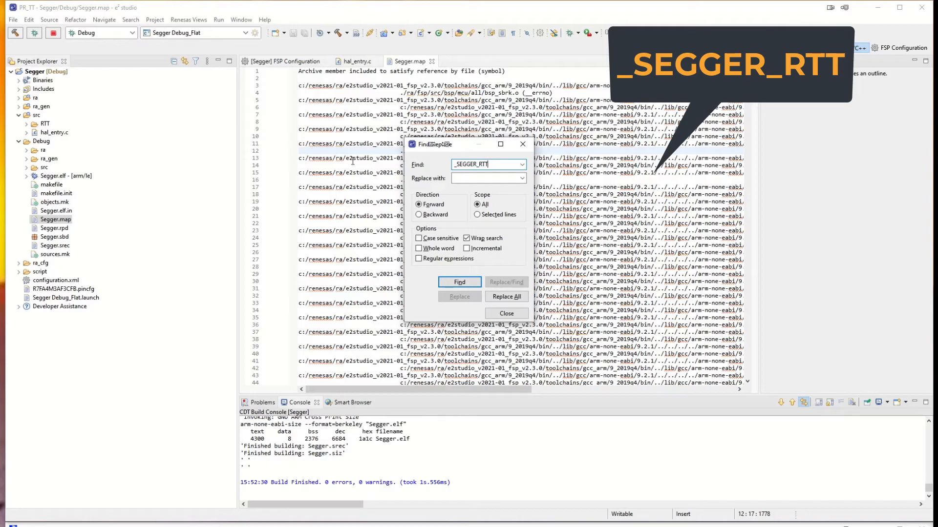
{"action": "left_click", "coordinate": [459, 281]}
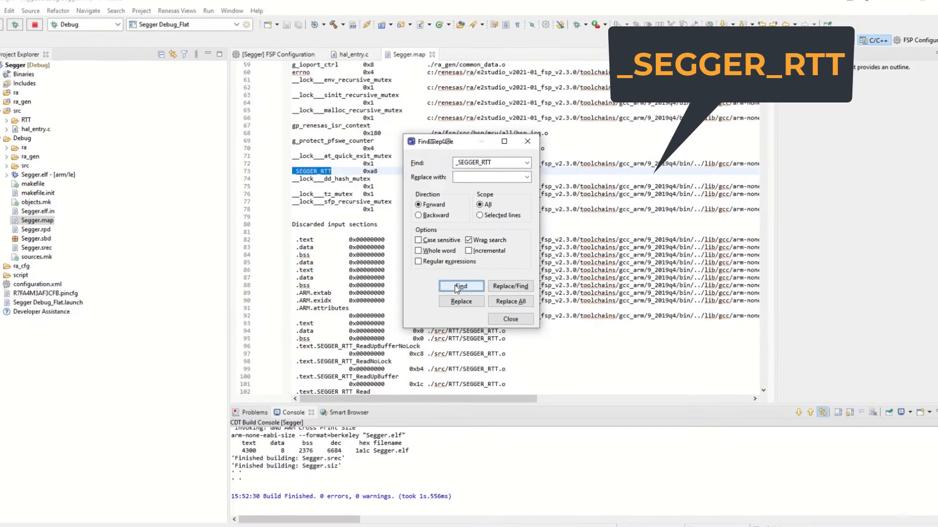
{"action": "left_click", "coordinate": [460, 287]}
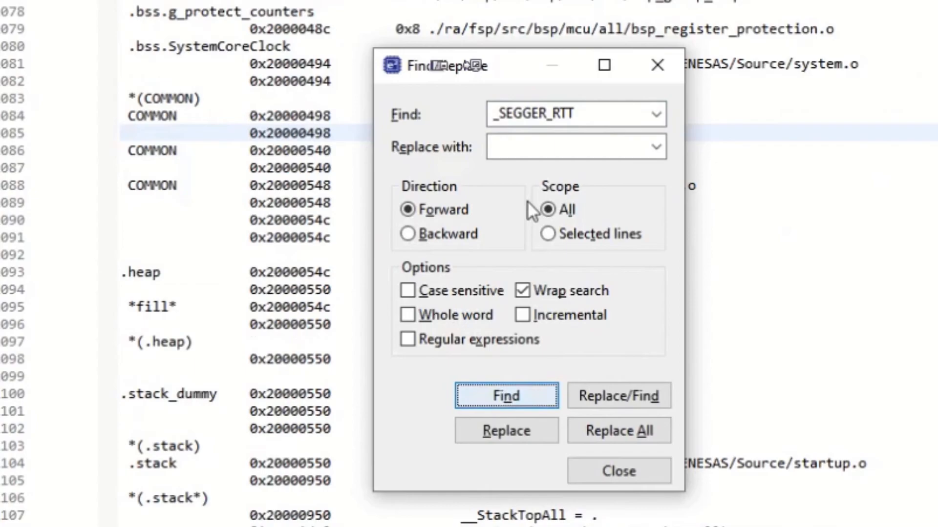
{"action": "left_click", "coordinate": [505, 396]}
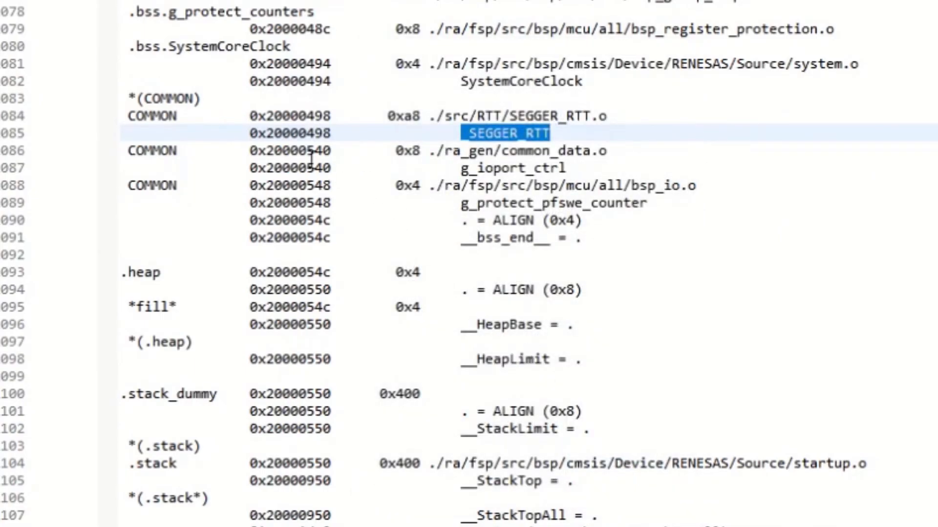
{"action": "left_click", "coordinate": [290, 133]}
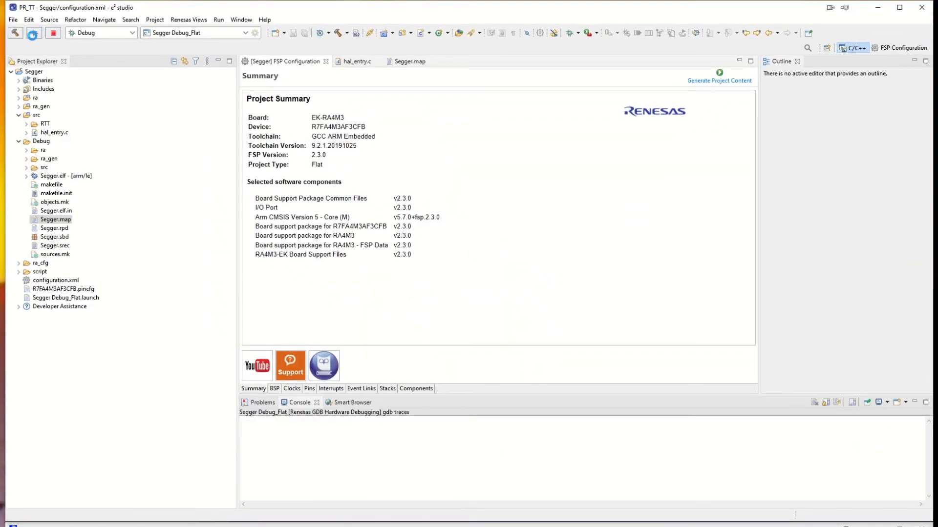
Step: Launch the Debug session and resume twice past the Reset_Handler and main breakpoints
{"action": "left_click", "coordinate": [33, 33]}
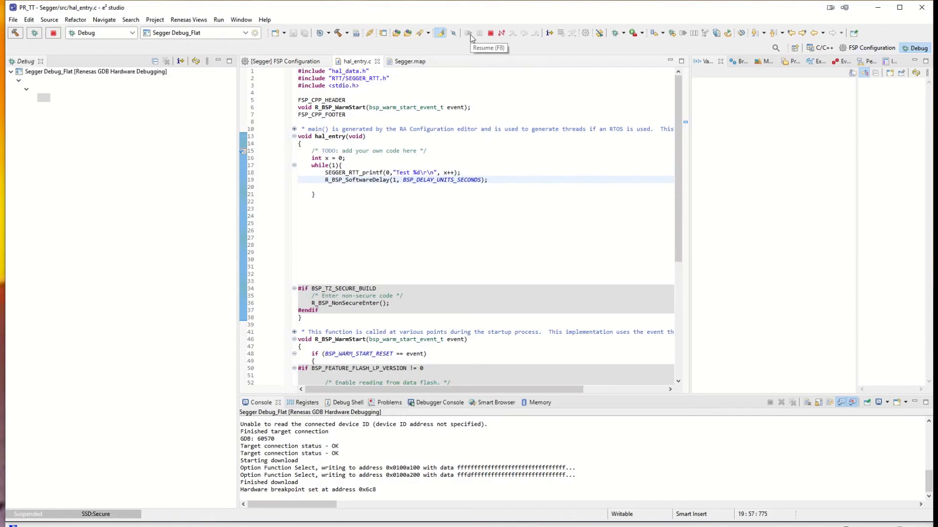
{"action": "mouse_move", "coordinate": [468, 46]}
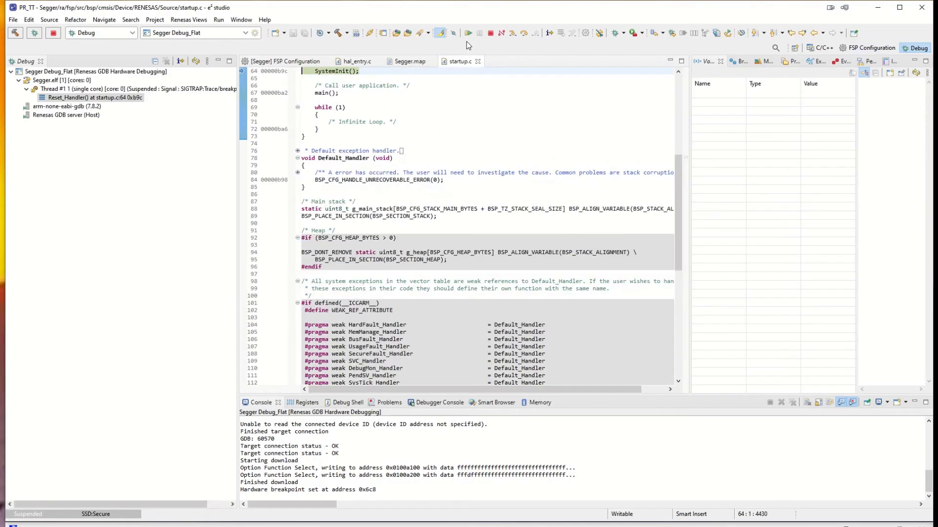
{"action": "left_click", "coordinate": [468, 33]}
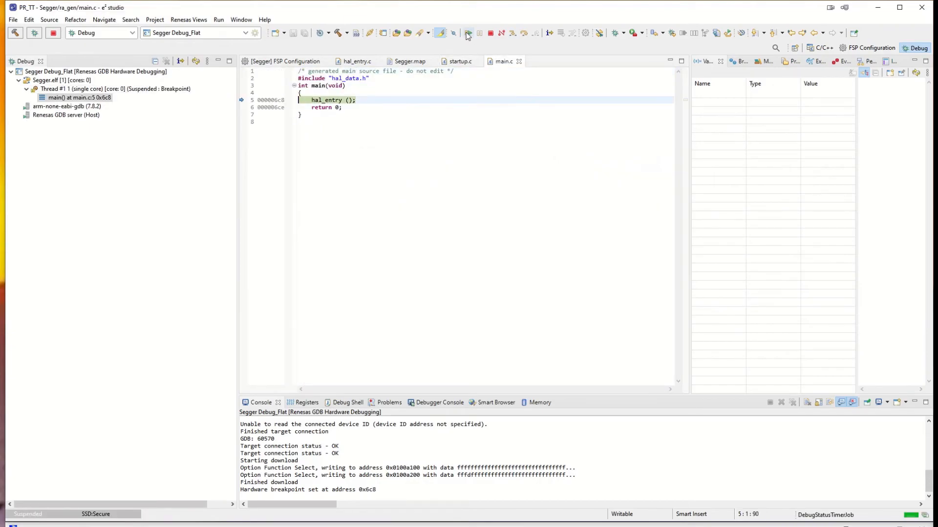
{"action": "left_click", "coordinate": [468, 33]}
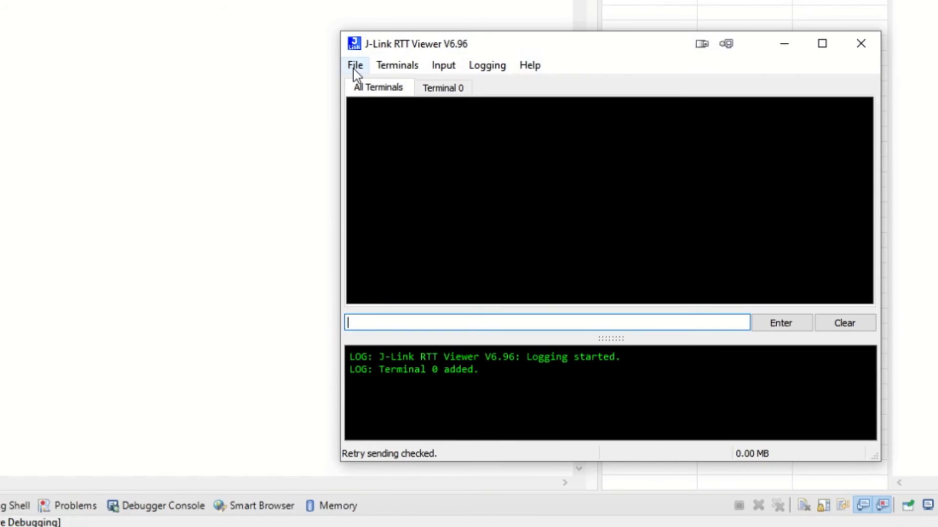
Step: Connect RTT Viewer over USB with the RTT control block address set to 0x20000498
{"action": "left_click", "coordinate": [355, 65]}
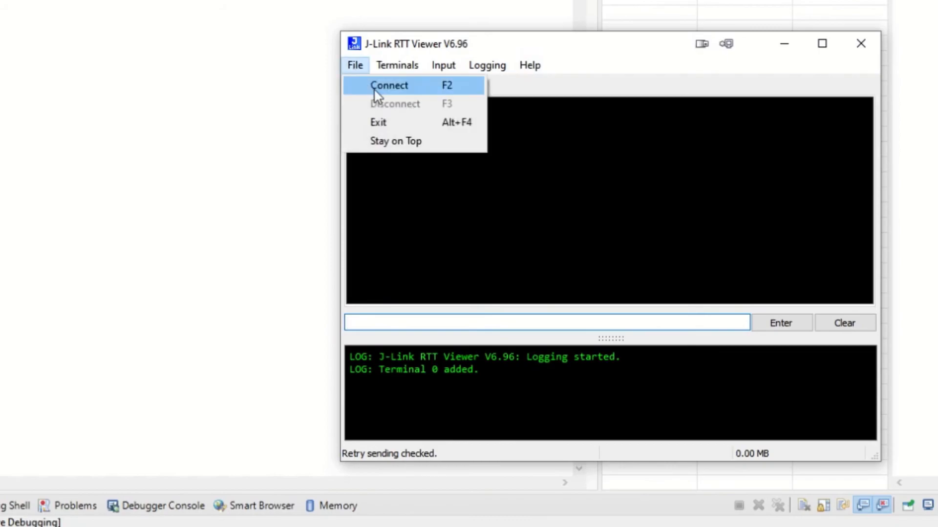
{"action": "left_click", "coordinate": [390, 85]}
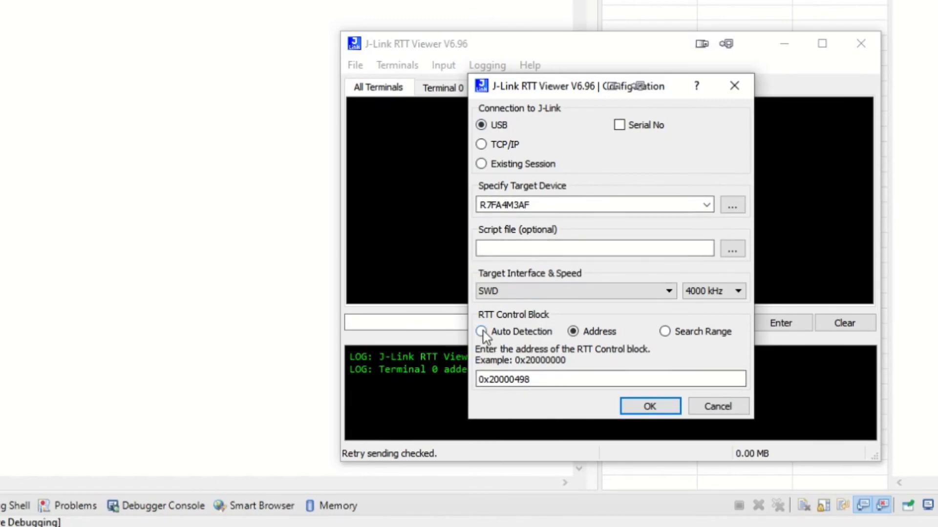
{"action": "left_click", "coordinate": [480, 331]}
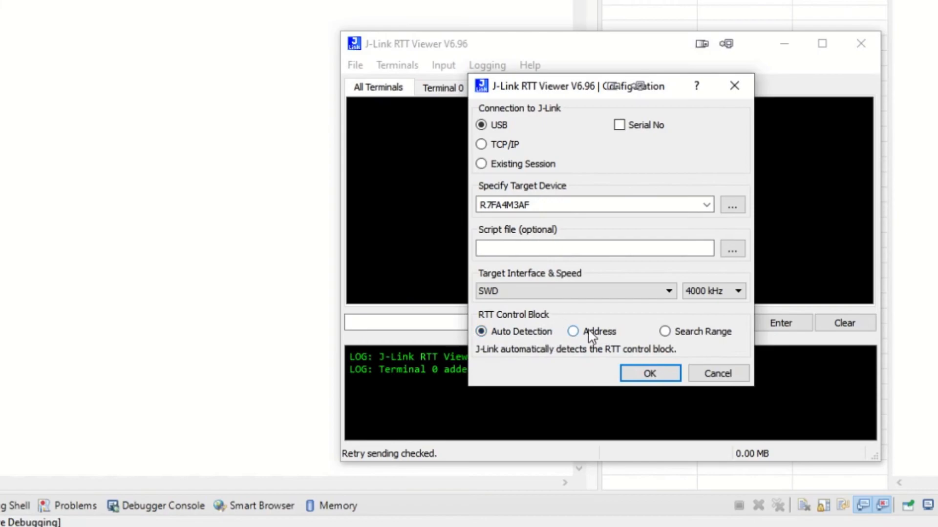
{"action": "left_click", "coordinate": [572, 331]}
{"action": "type", "text": "0x20000498"}
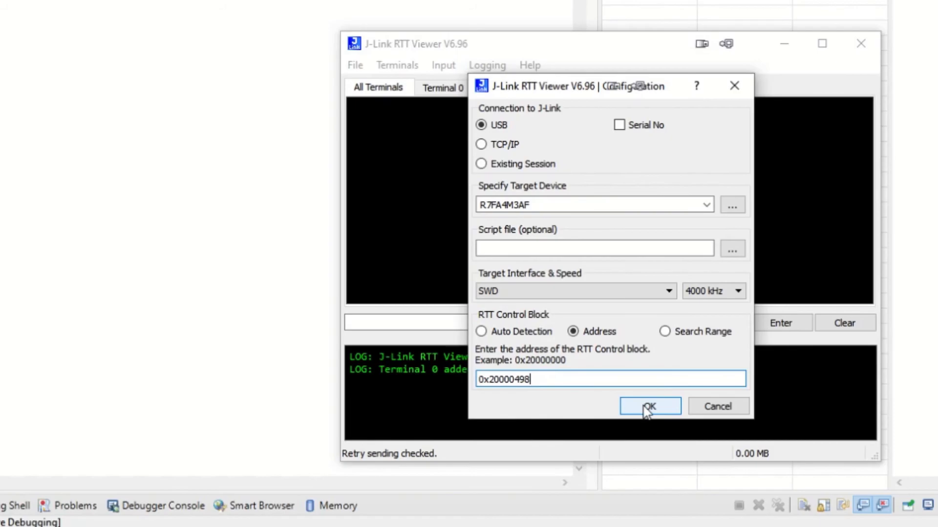
{"action": "left_click", "coordinate": [650, 407]}
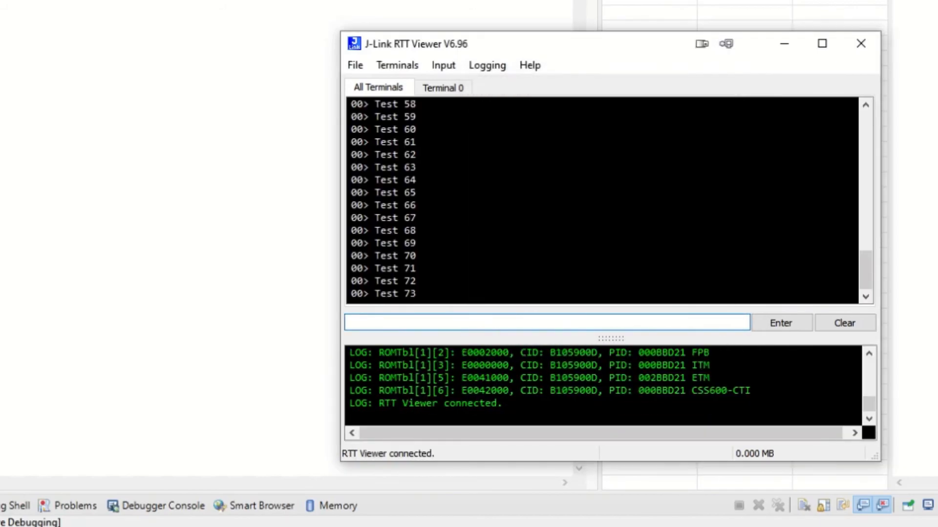